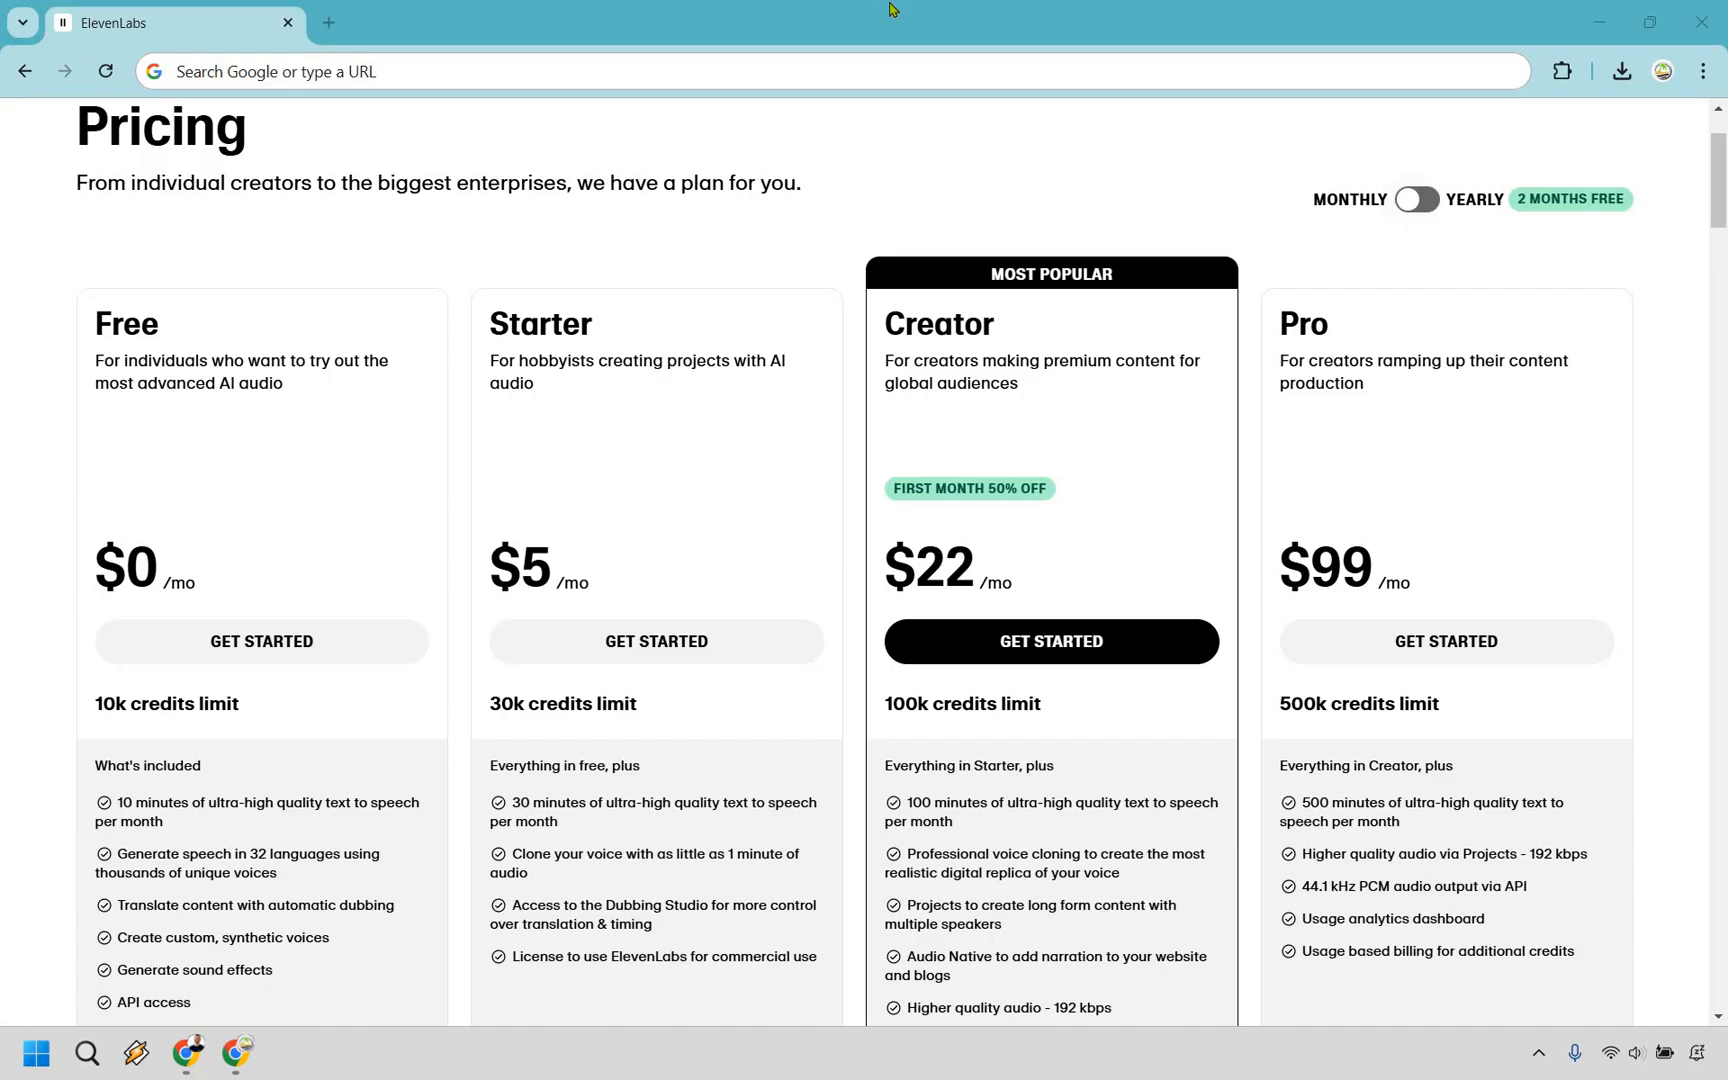
pyautogui.moveTo(364, 500)
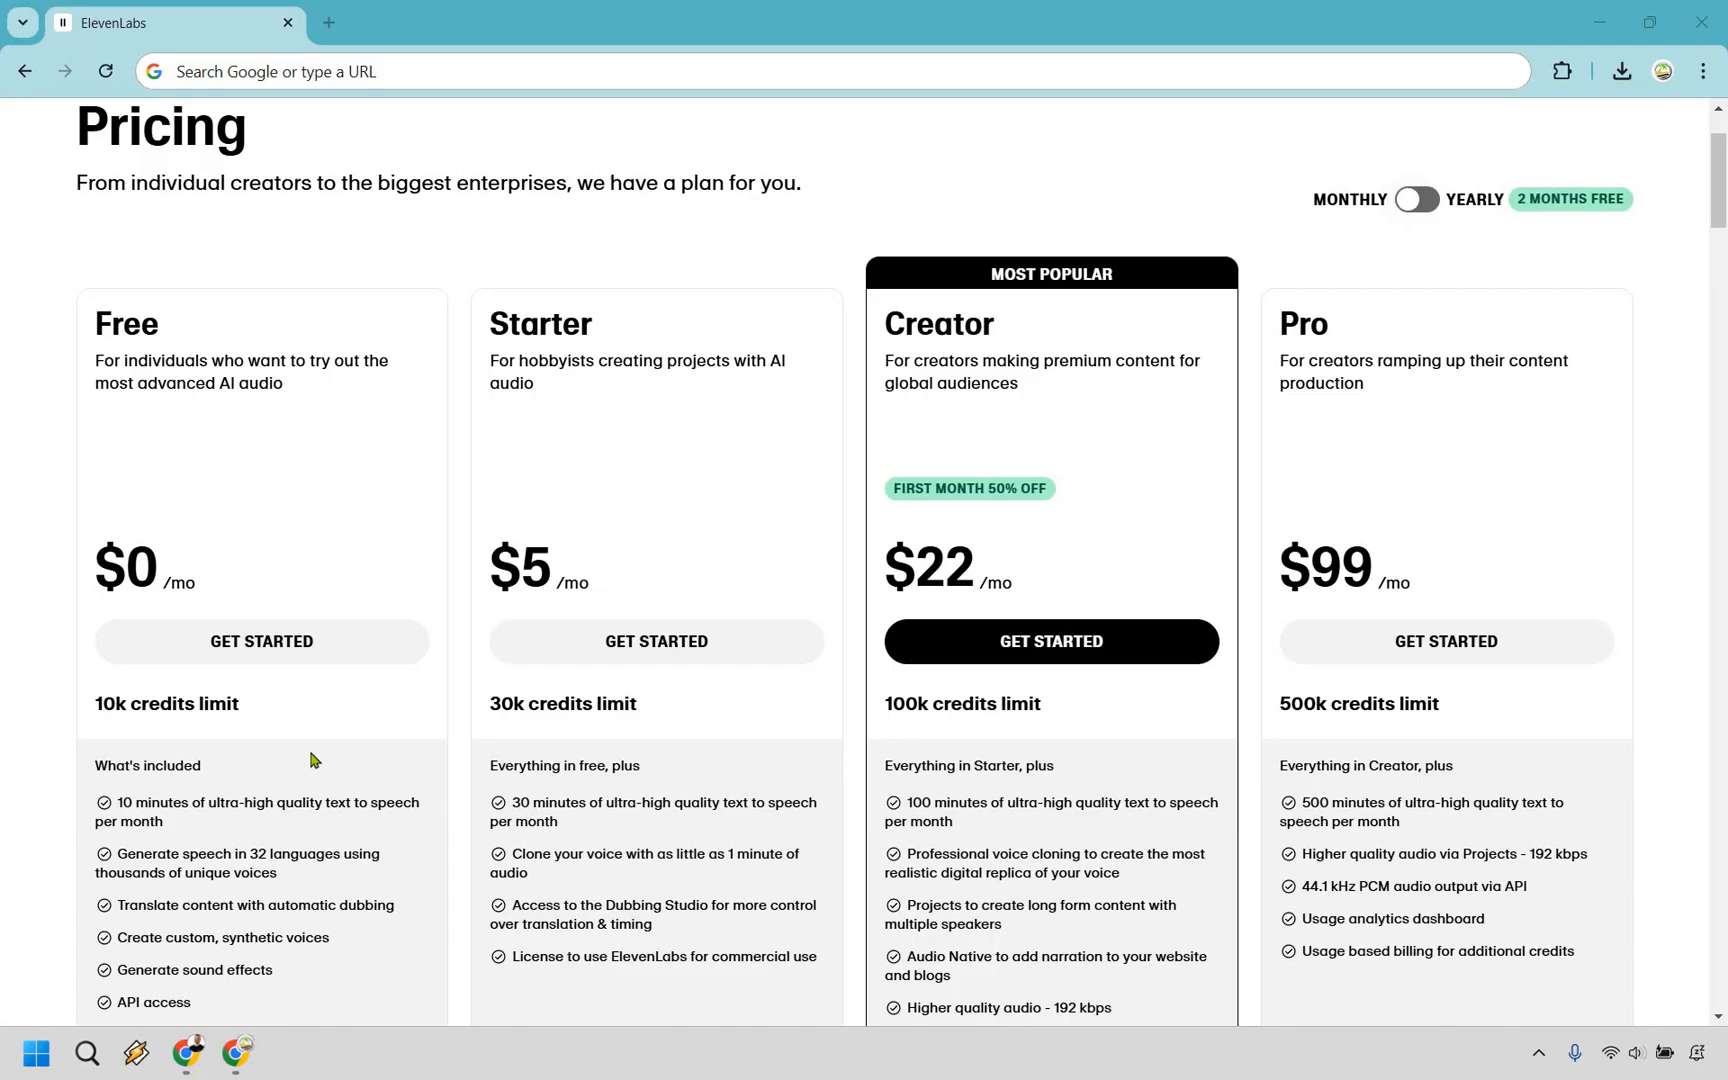
pyautogui.moveTo(222, 828)
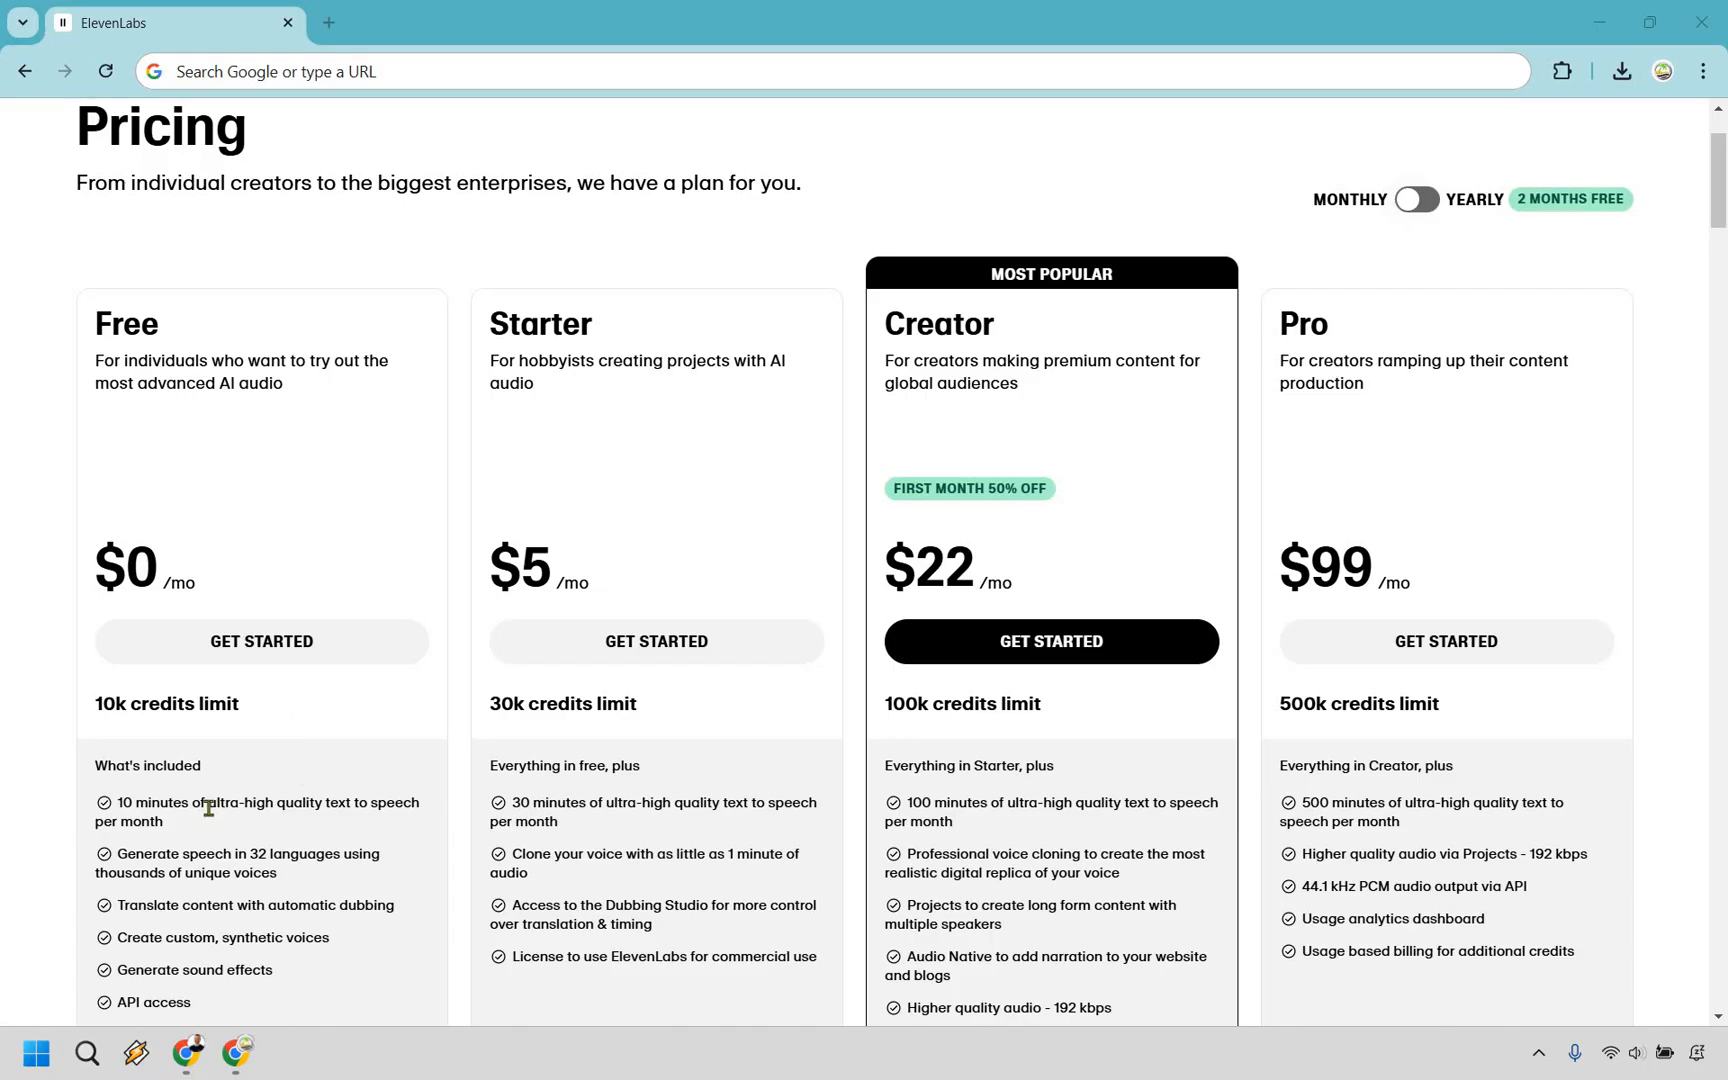
pyautogui.moveTo(206, 824)
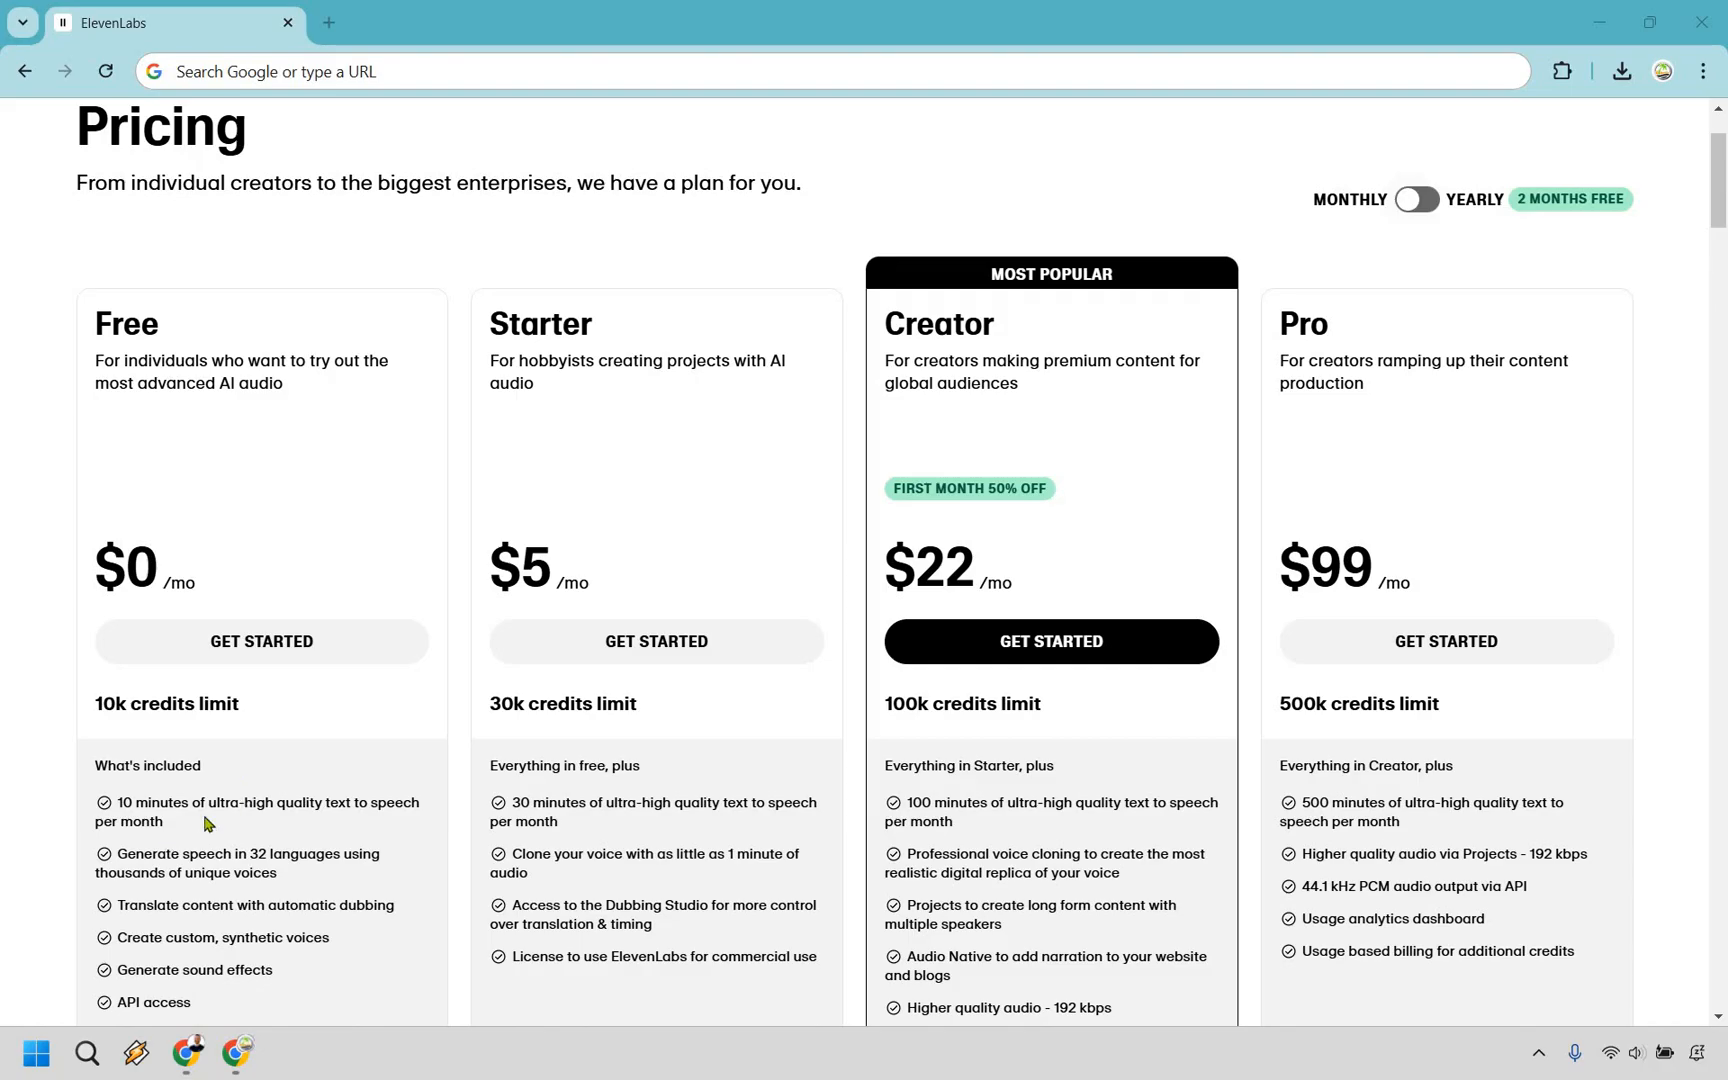
pyautogui.moveTo(186, 828)
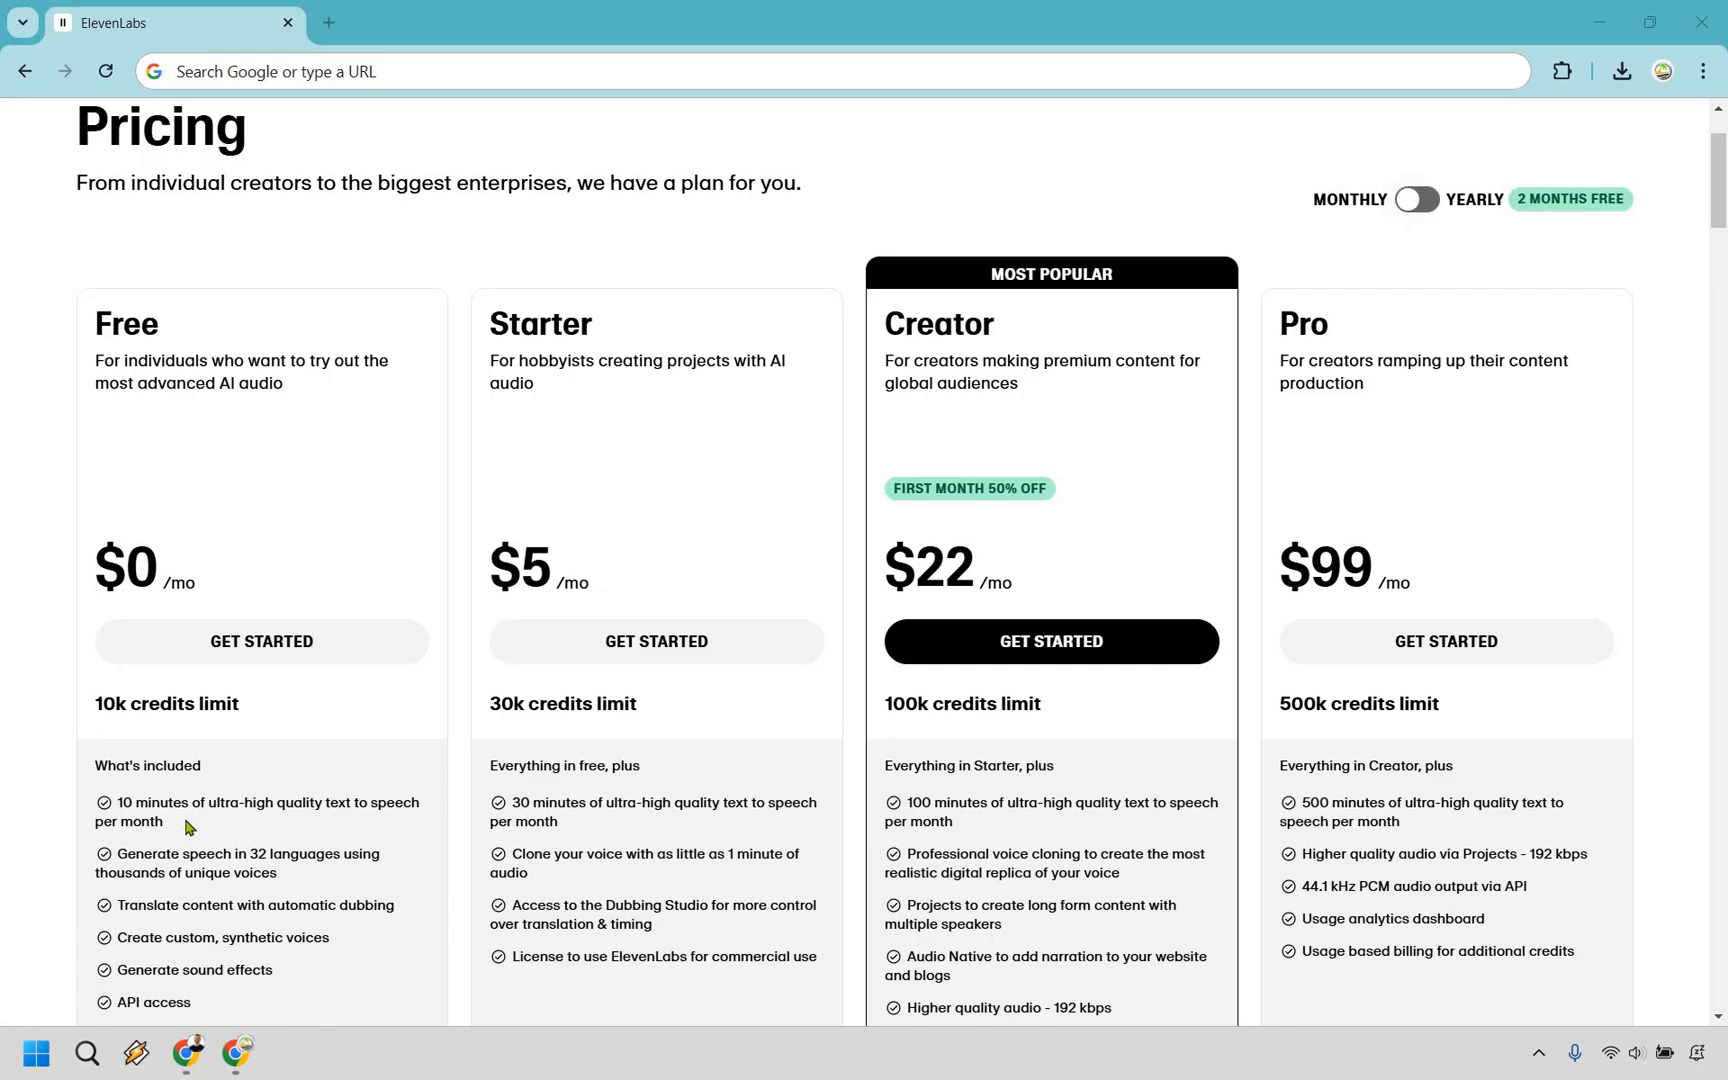
pyautogui.moveTo(308, 778)
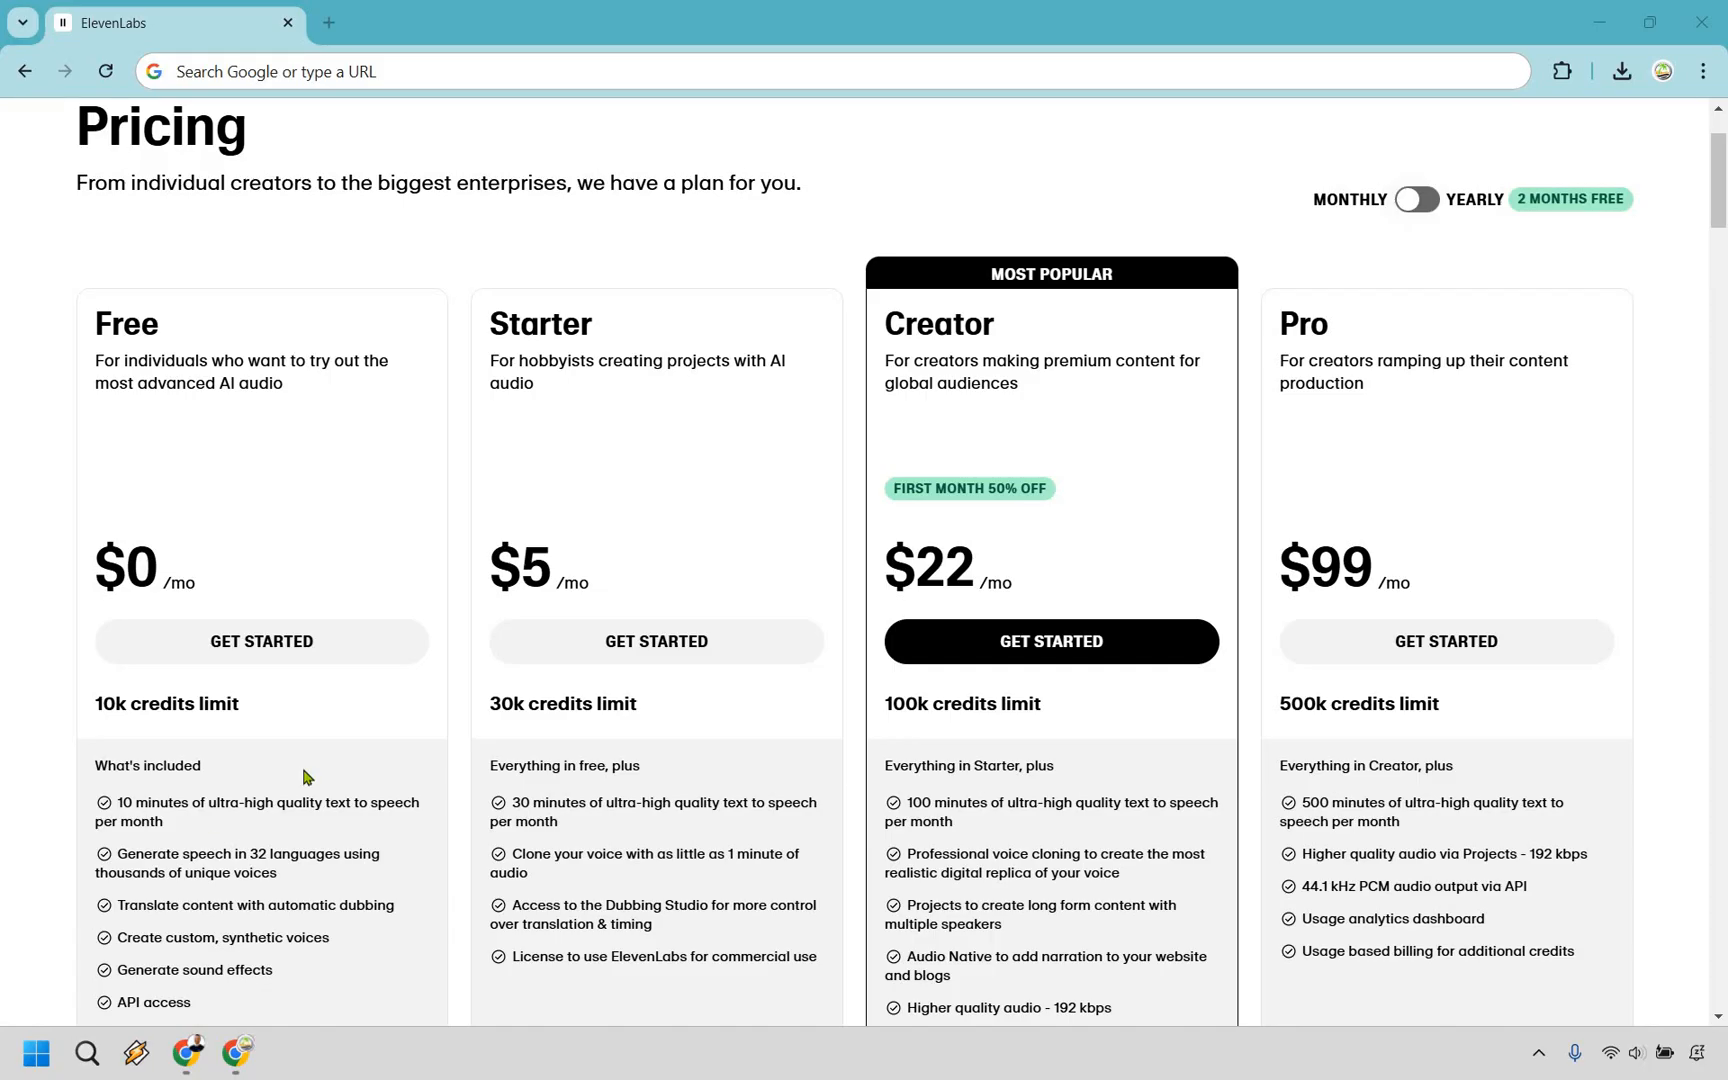
pyautogui.moveTo(766, 766)
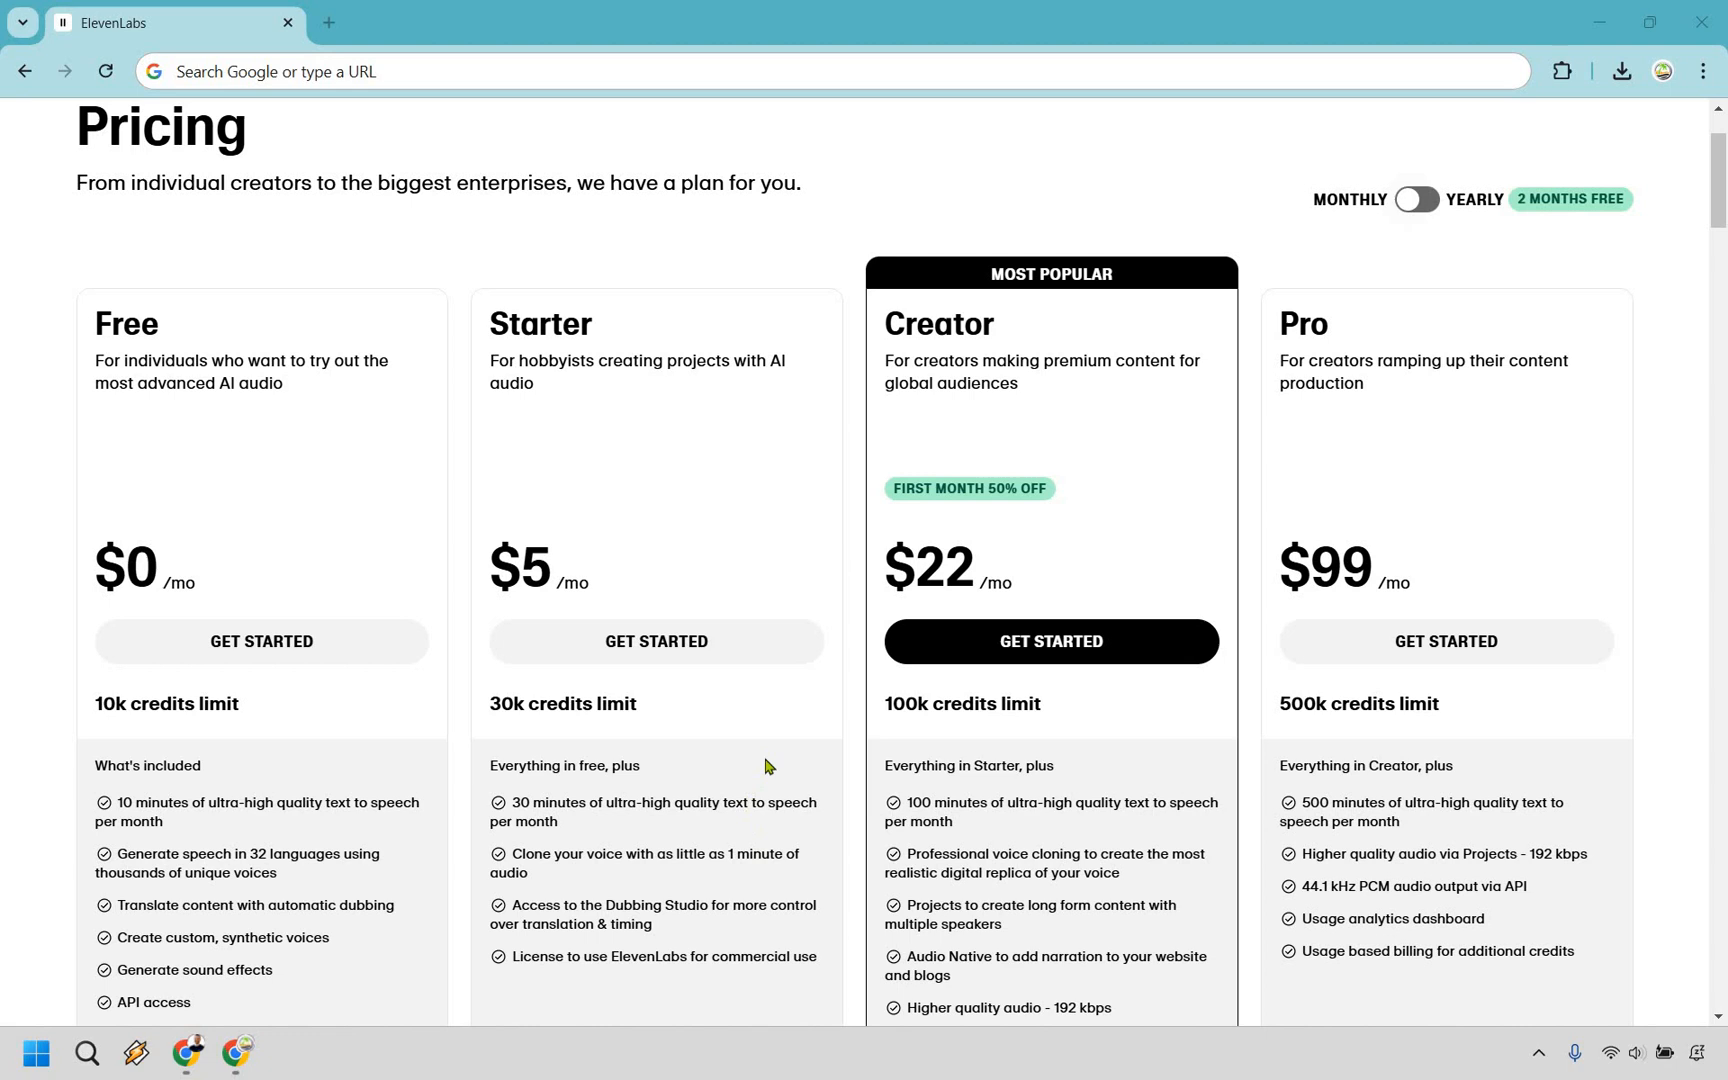
pyautogui.moveTo(740, 720)
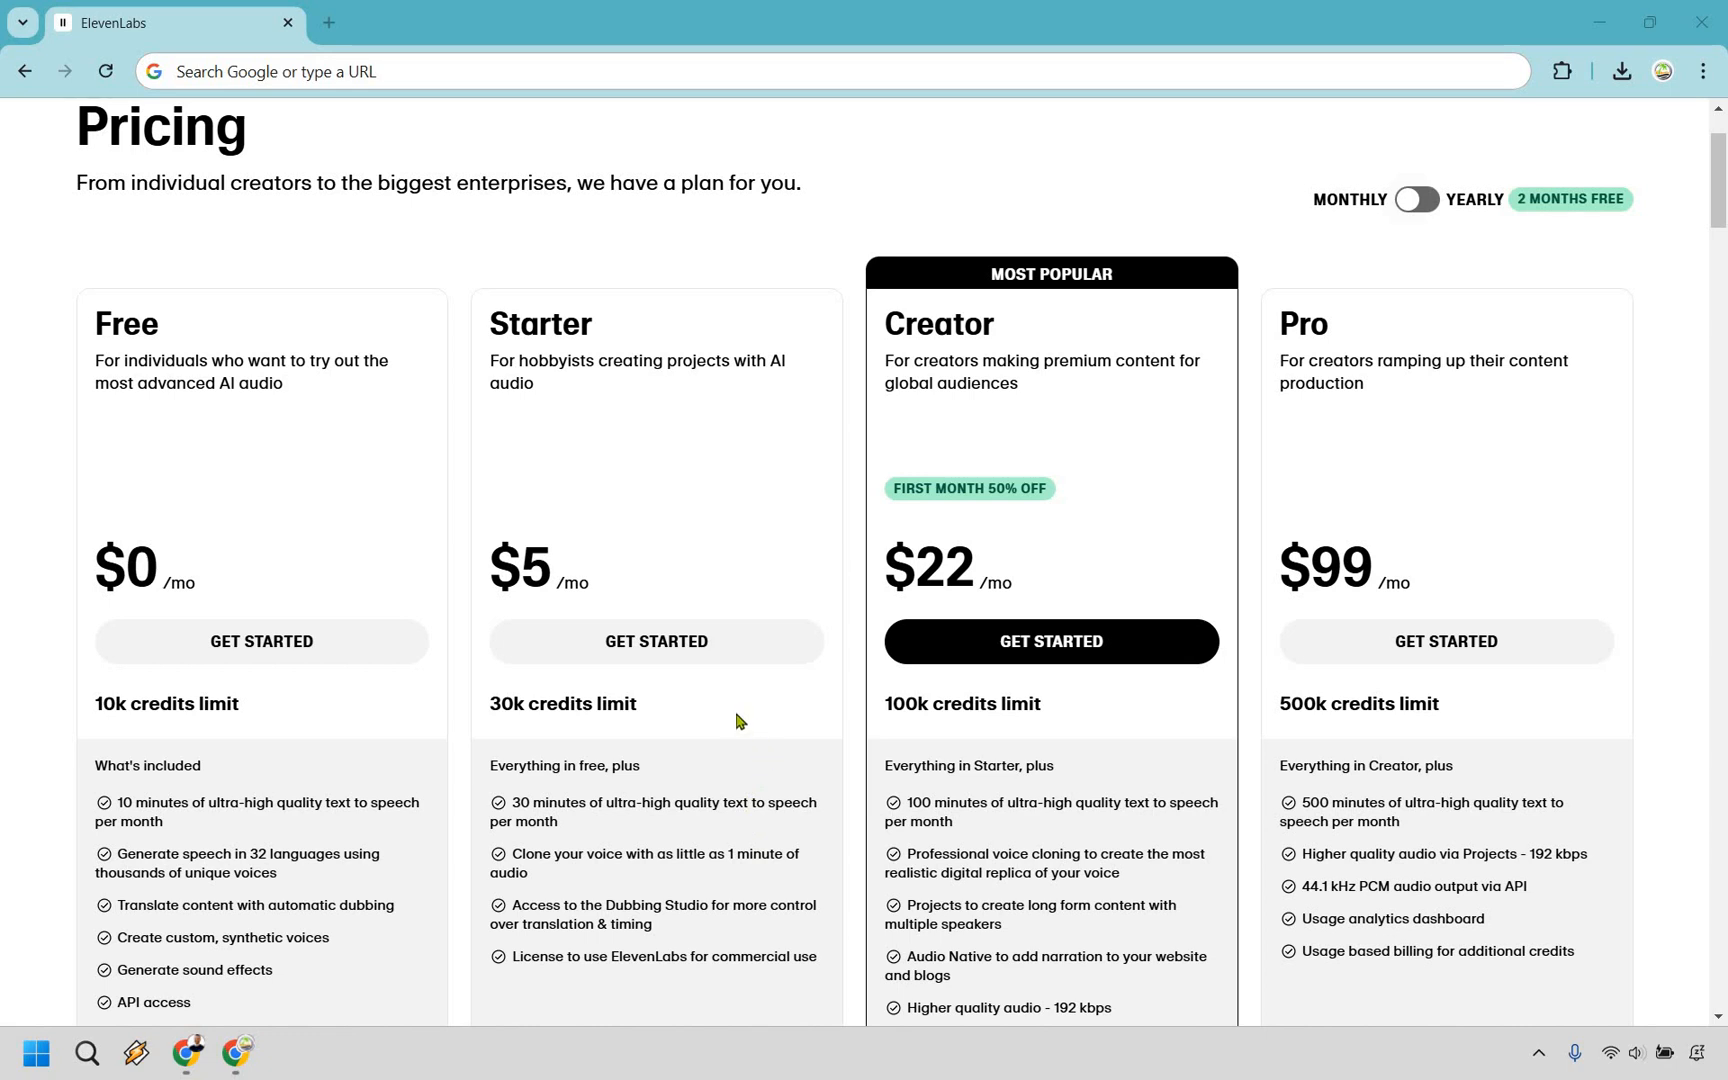
pyautogui.moveTo(708, 716)
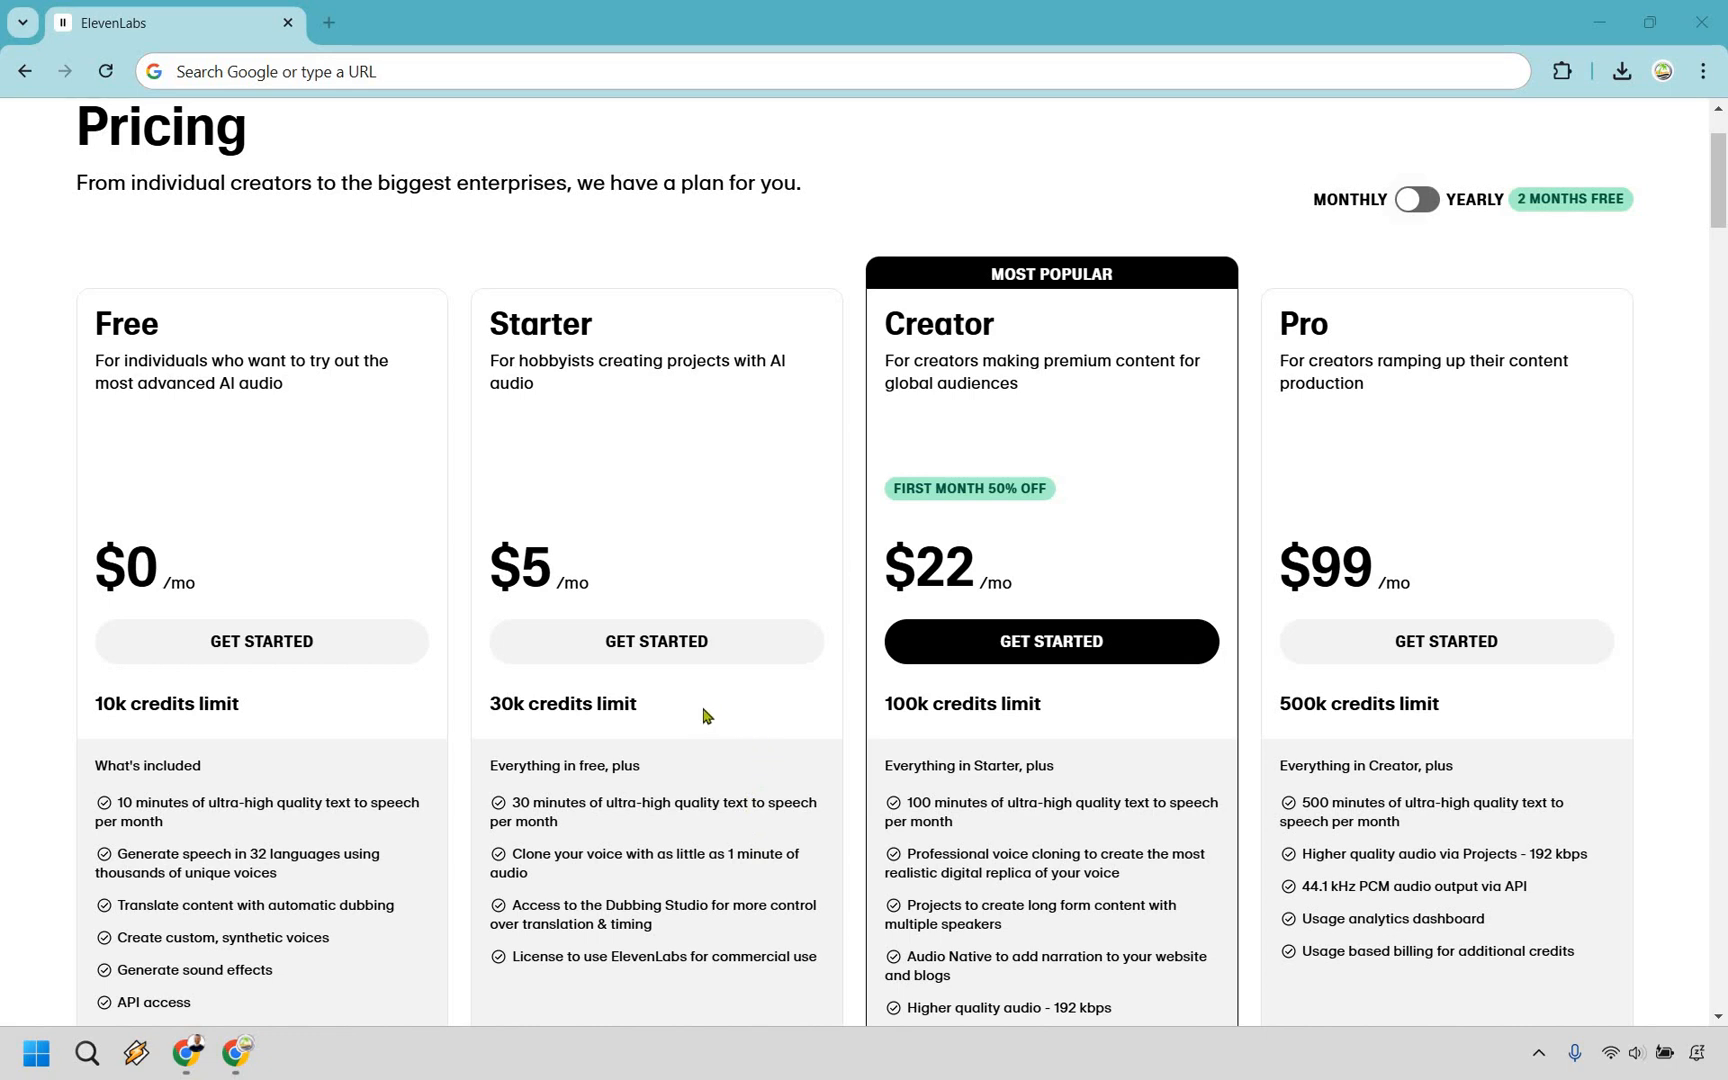
pyautogui.moveTo(598, 832)
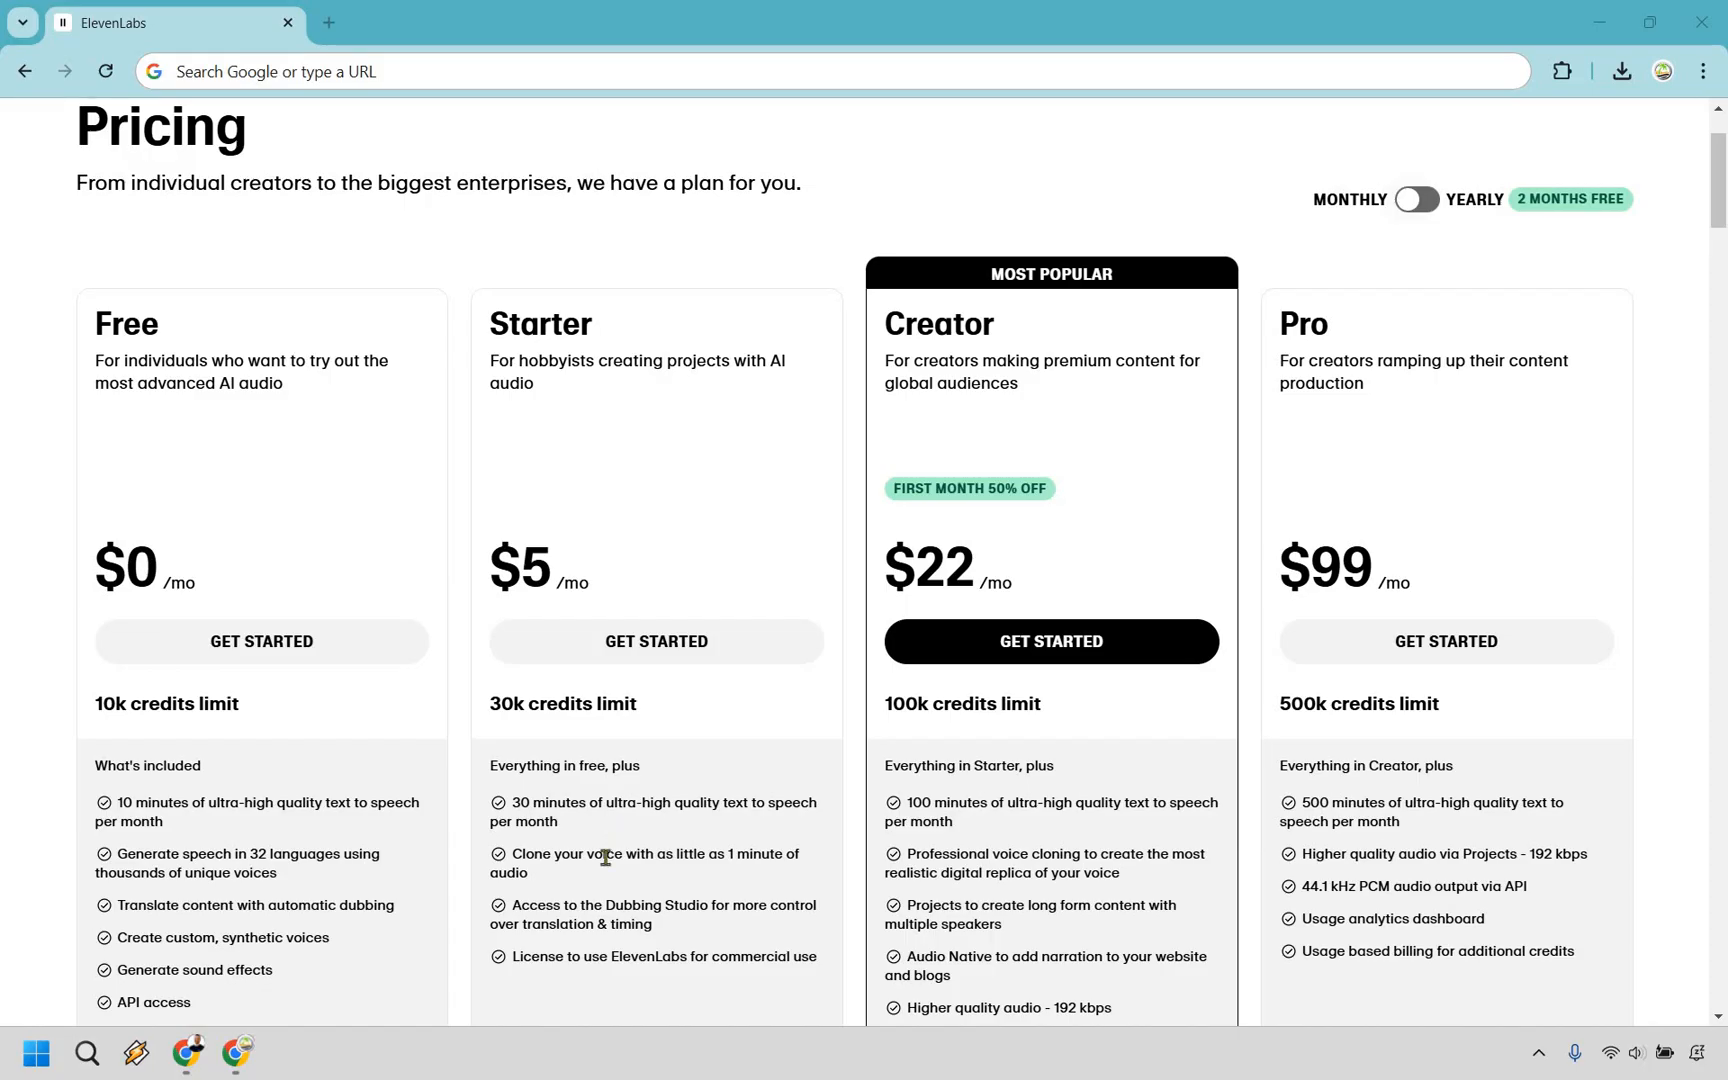
pyautogui.moveTo(586, 884)
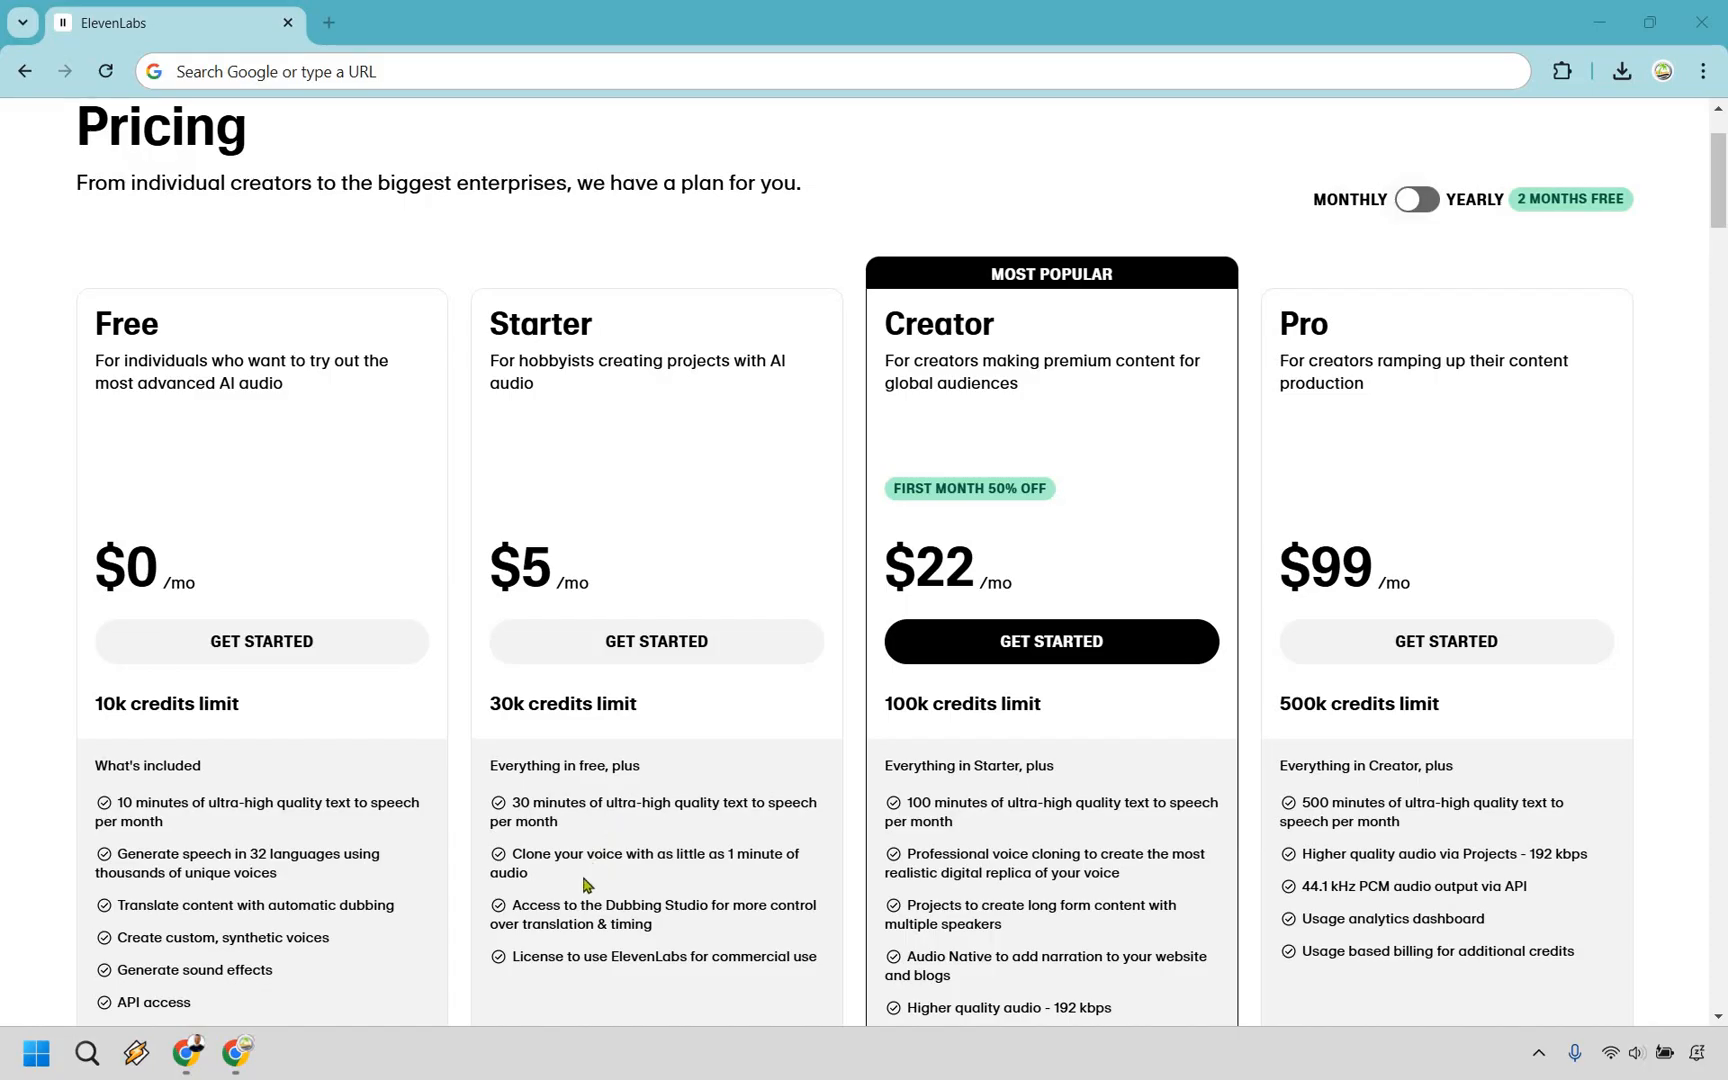
pyautogui.moveTo(624, 892)
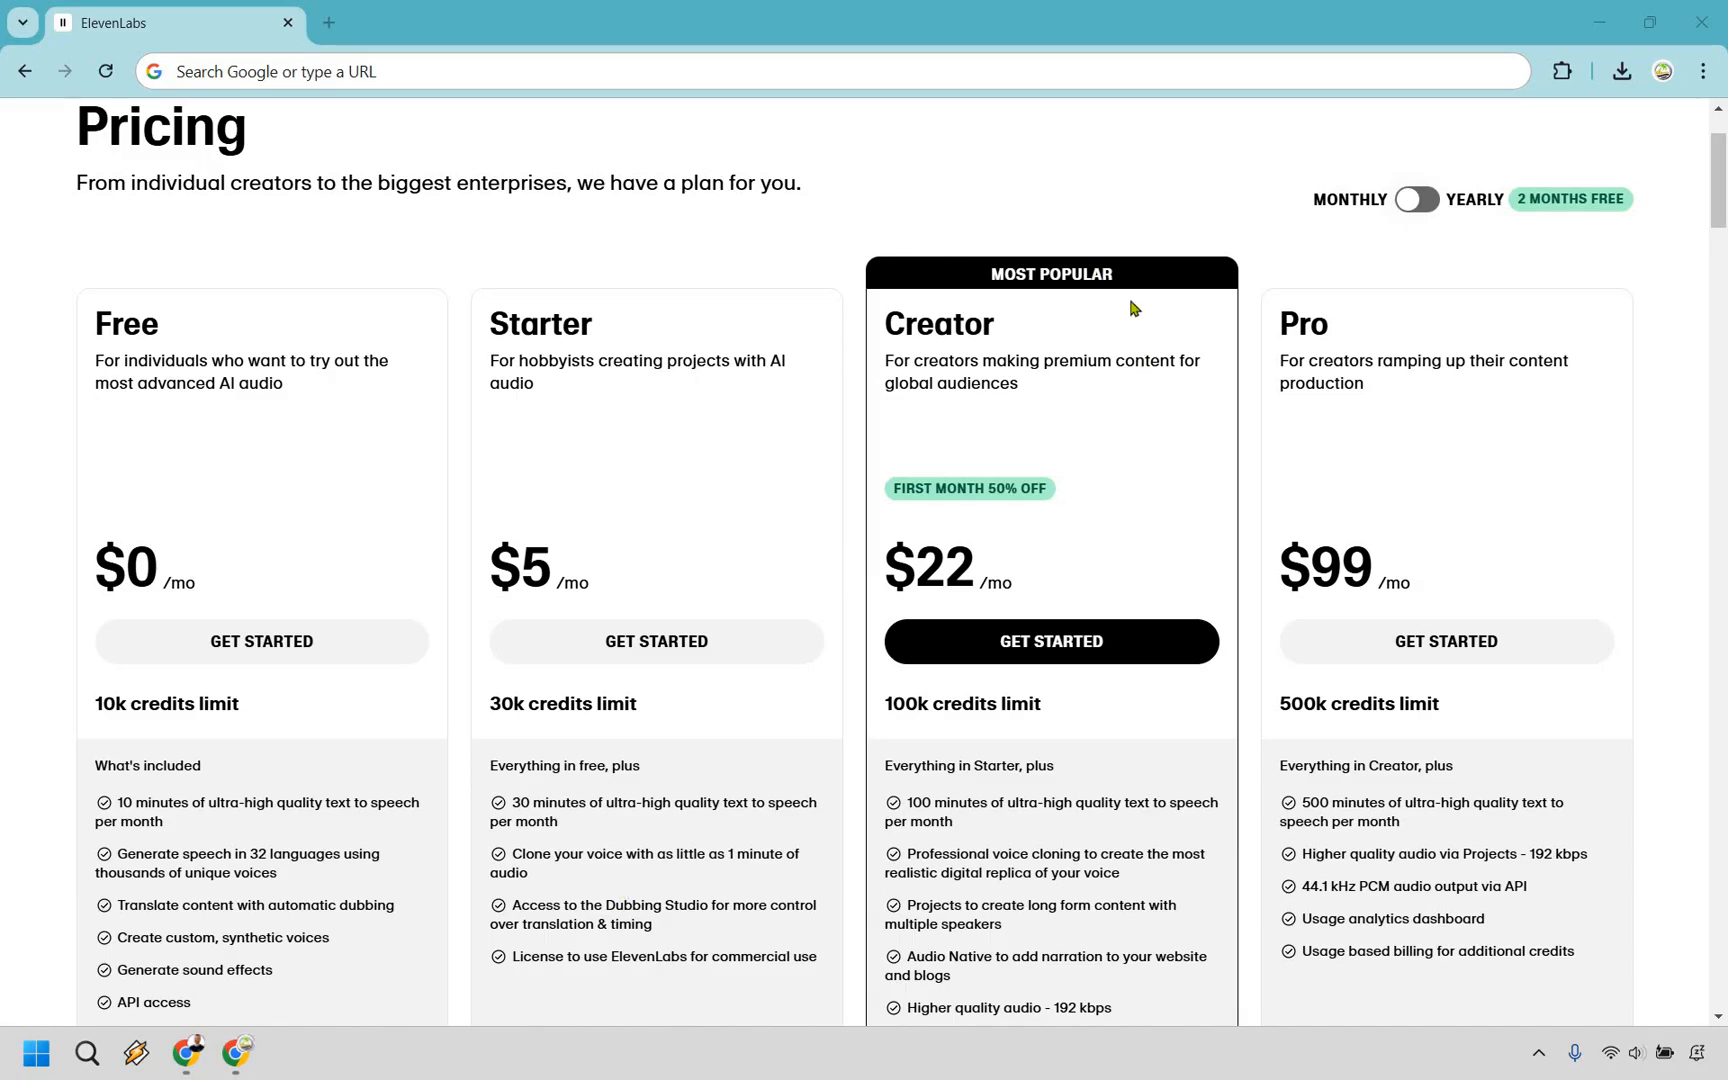
pyautogui.moveTo(1108, 420)
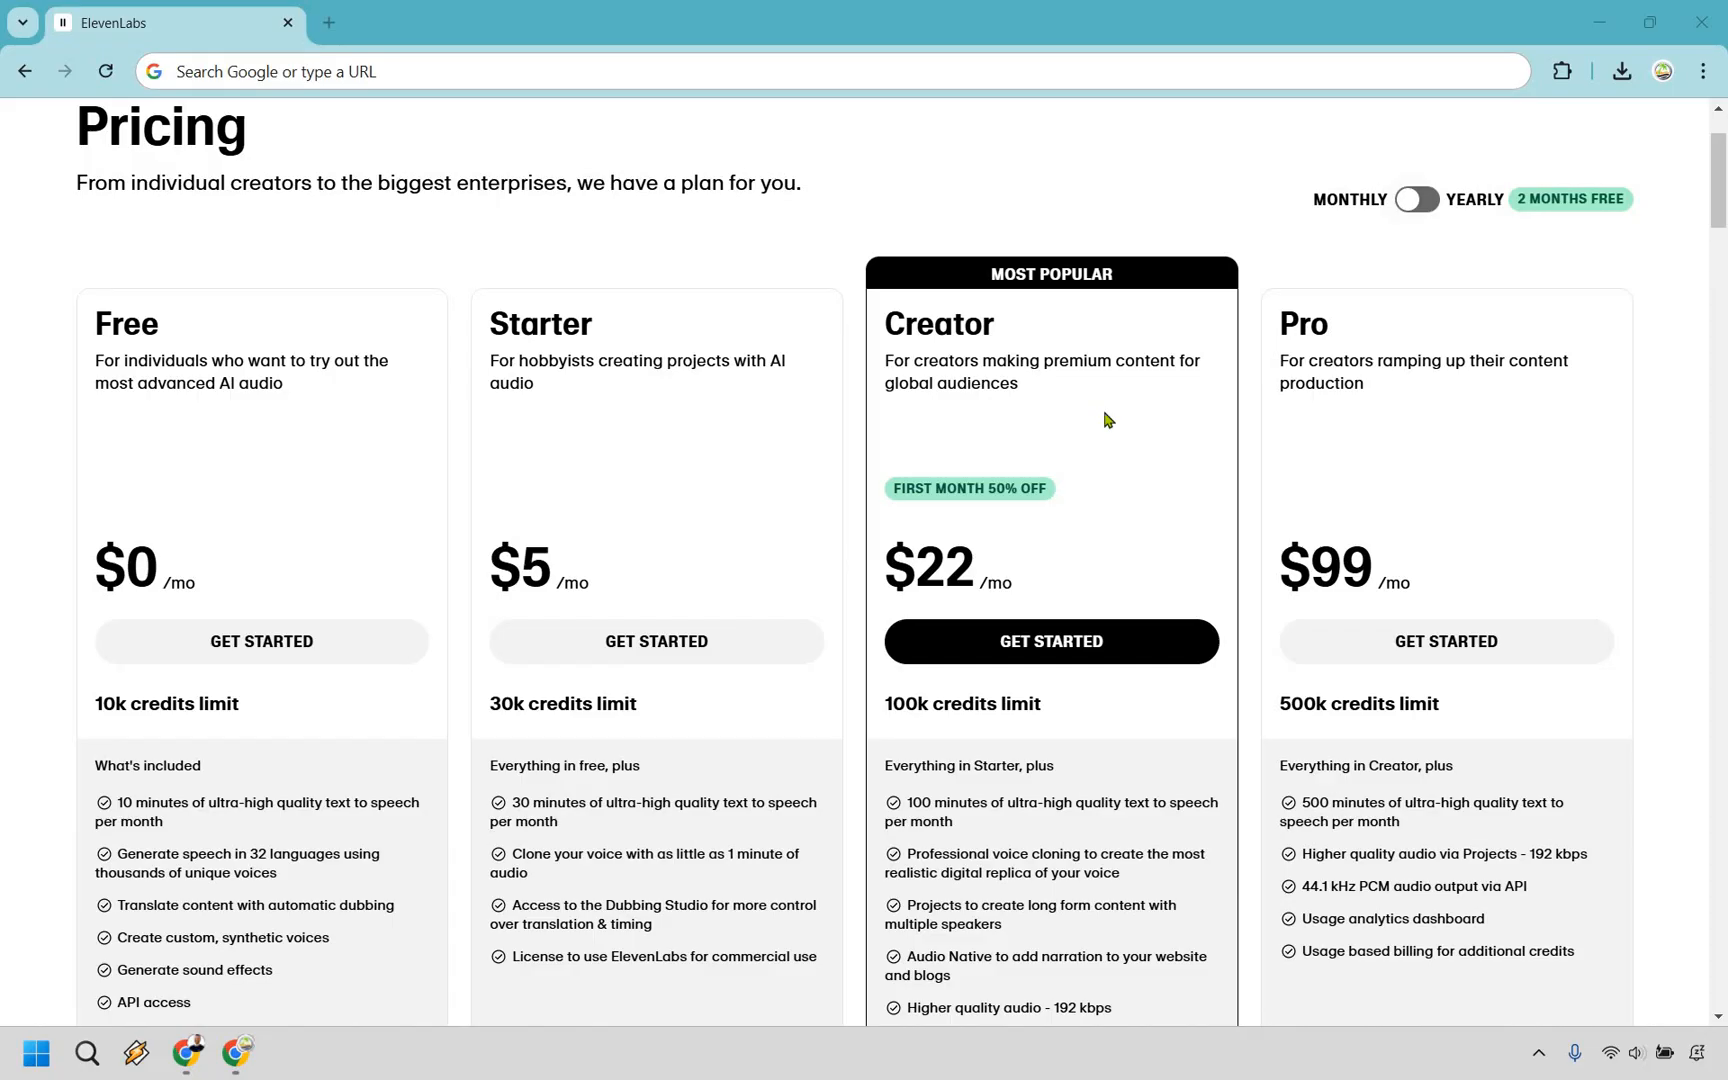
pyautogui.moveTo(1100, 428)
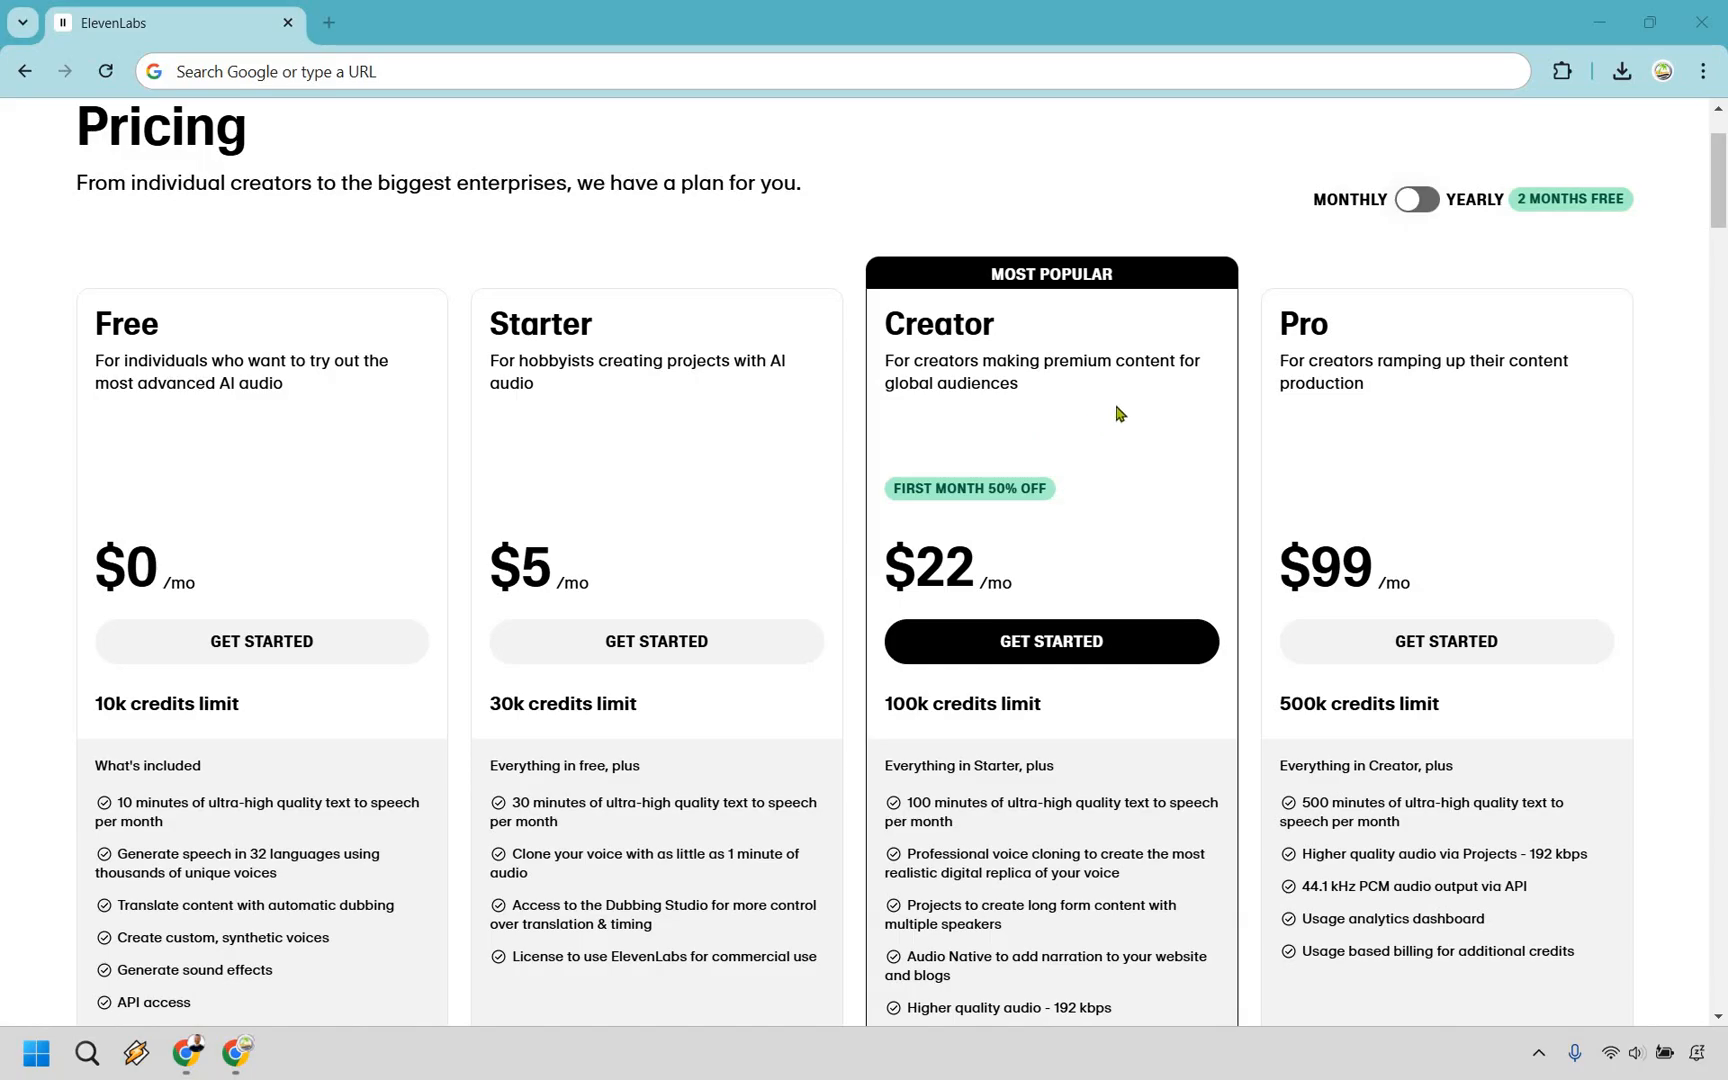
pyautogui.moveTo(1076, 712)
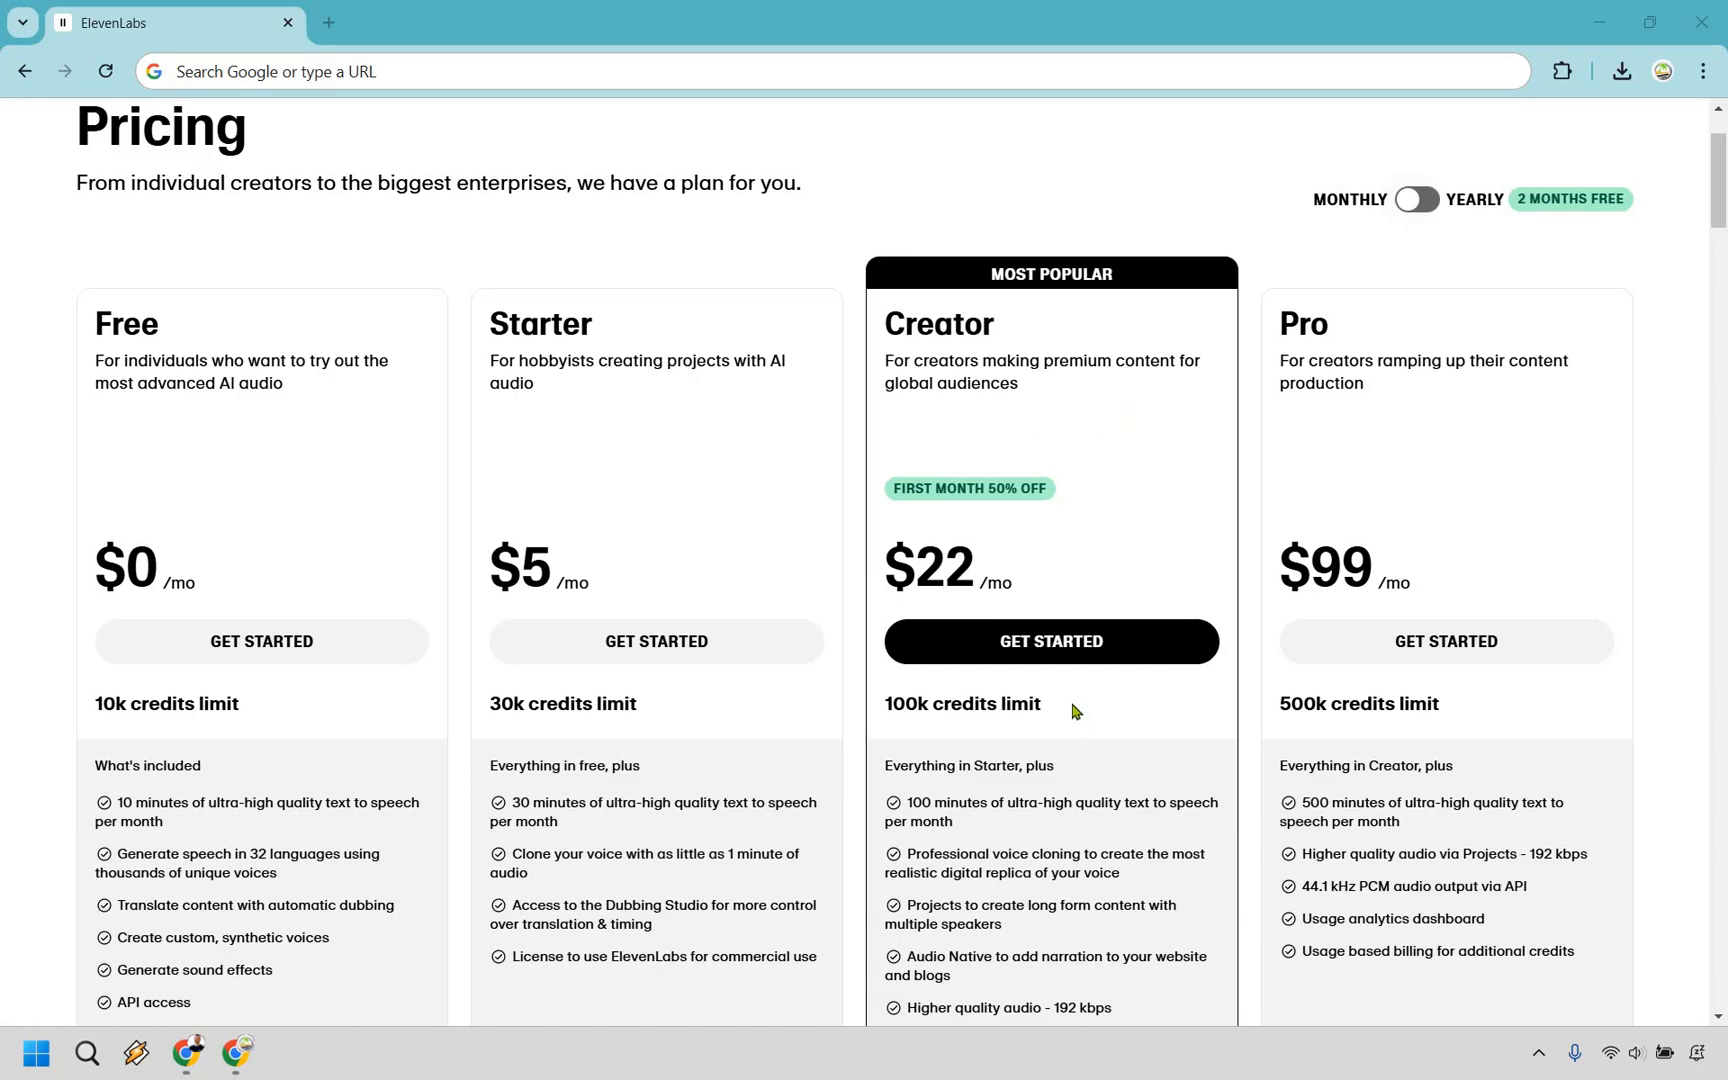
pyautogui.moveTo(1004, 790)
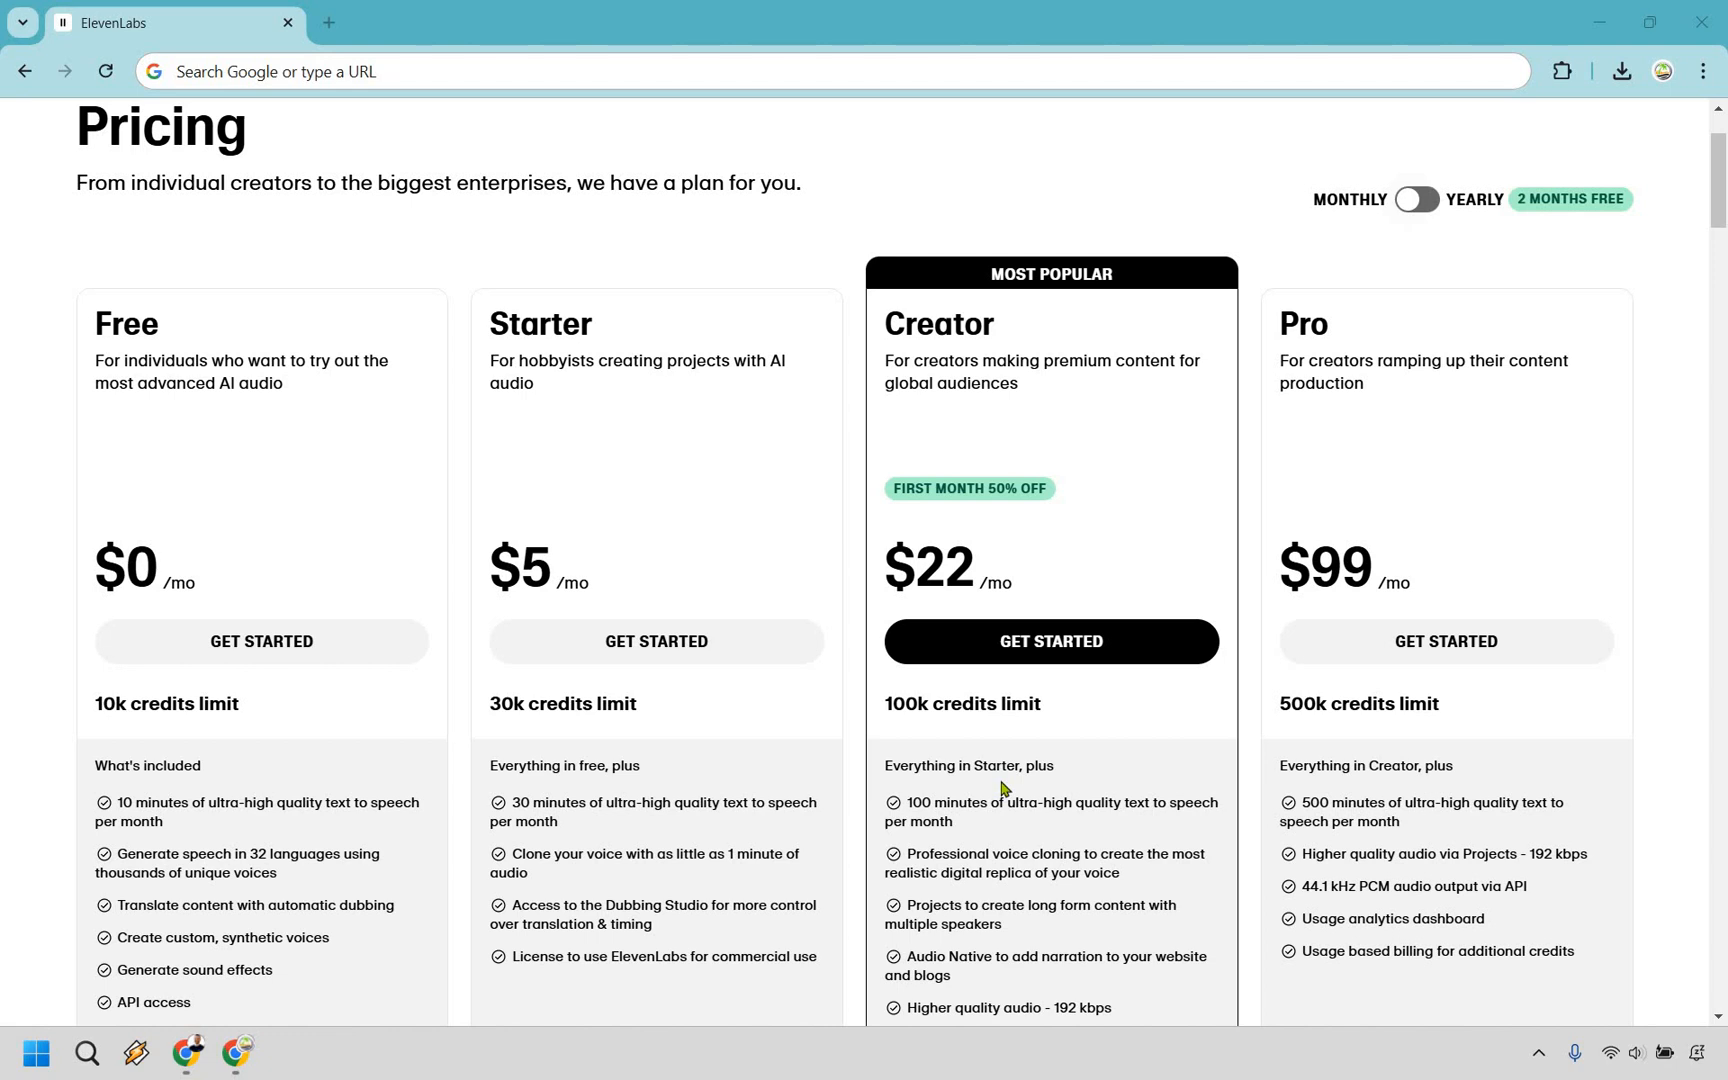
# - Switch billing to Yearly and review discounted prices: Starter $4.17, Creator $18.33, Pro $82.5, Scale $275
pyautogui.scroll(-3)
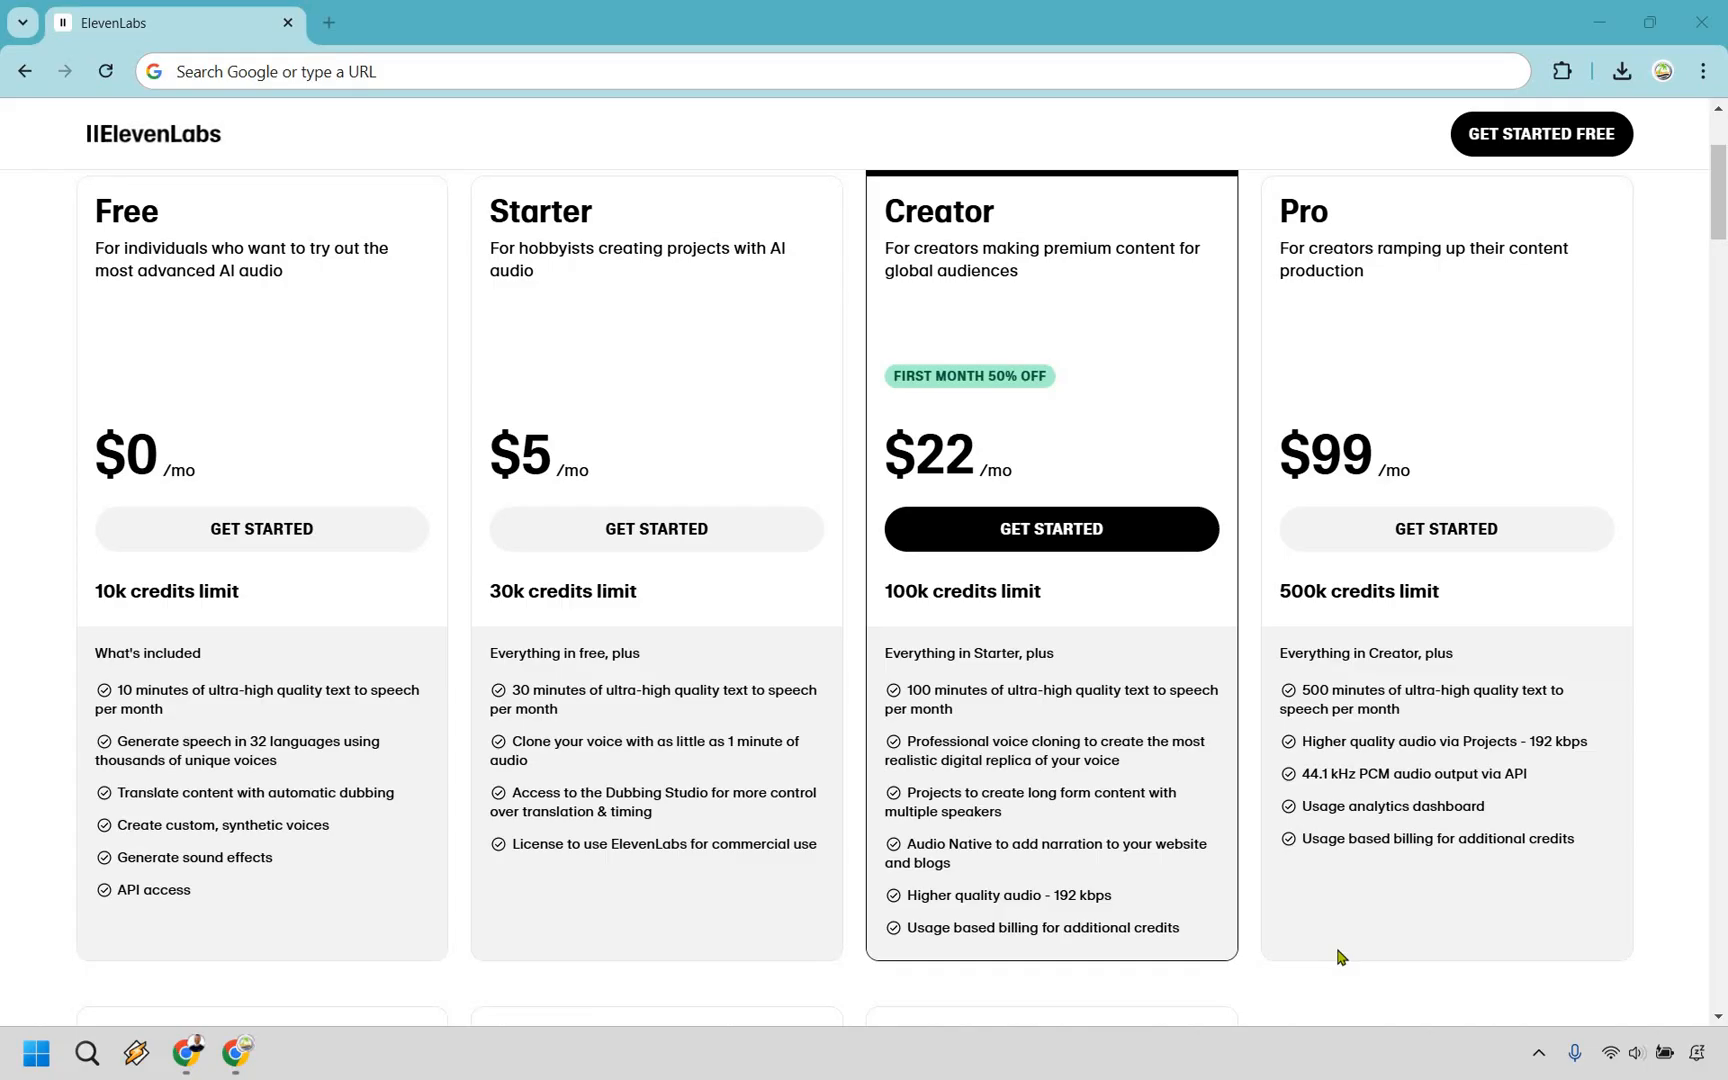
pyautogui.moveTo(1690, 770)
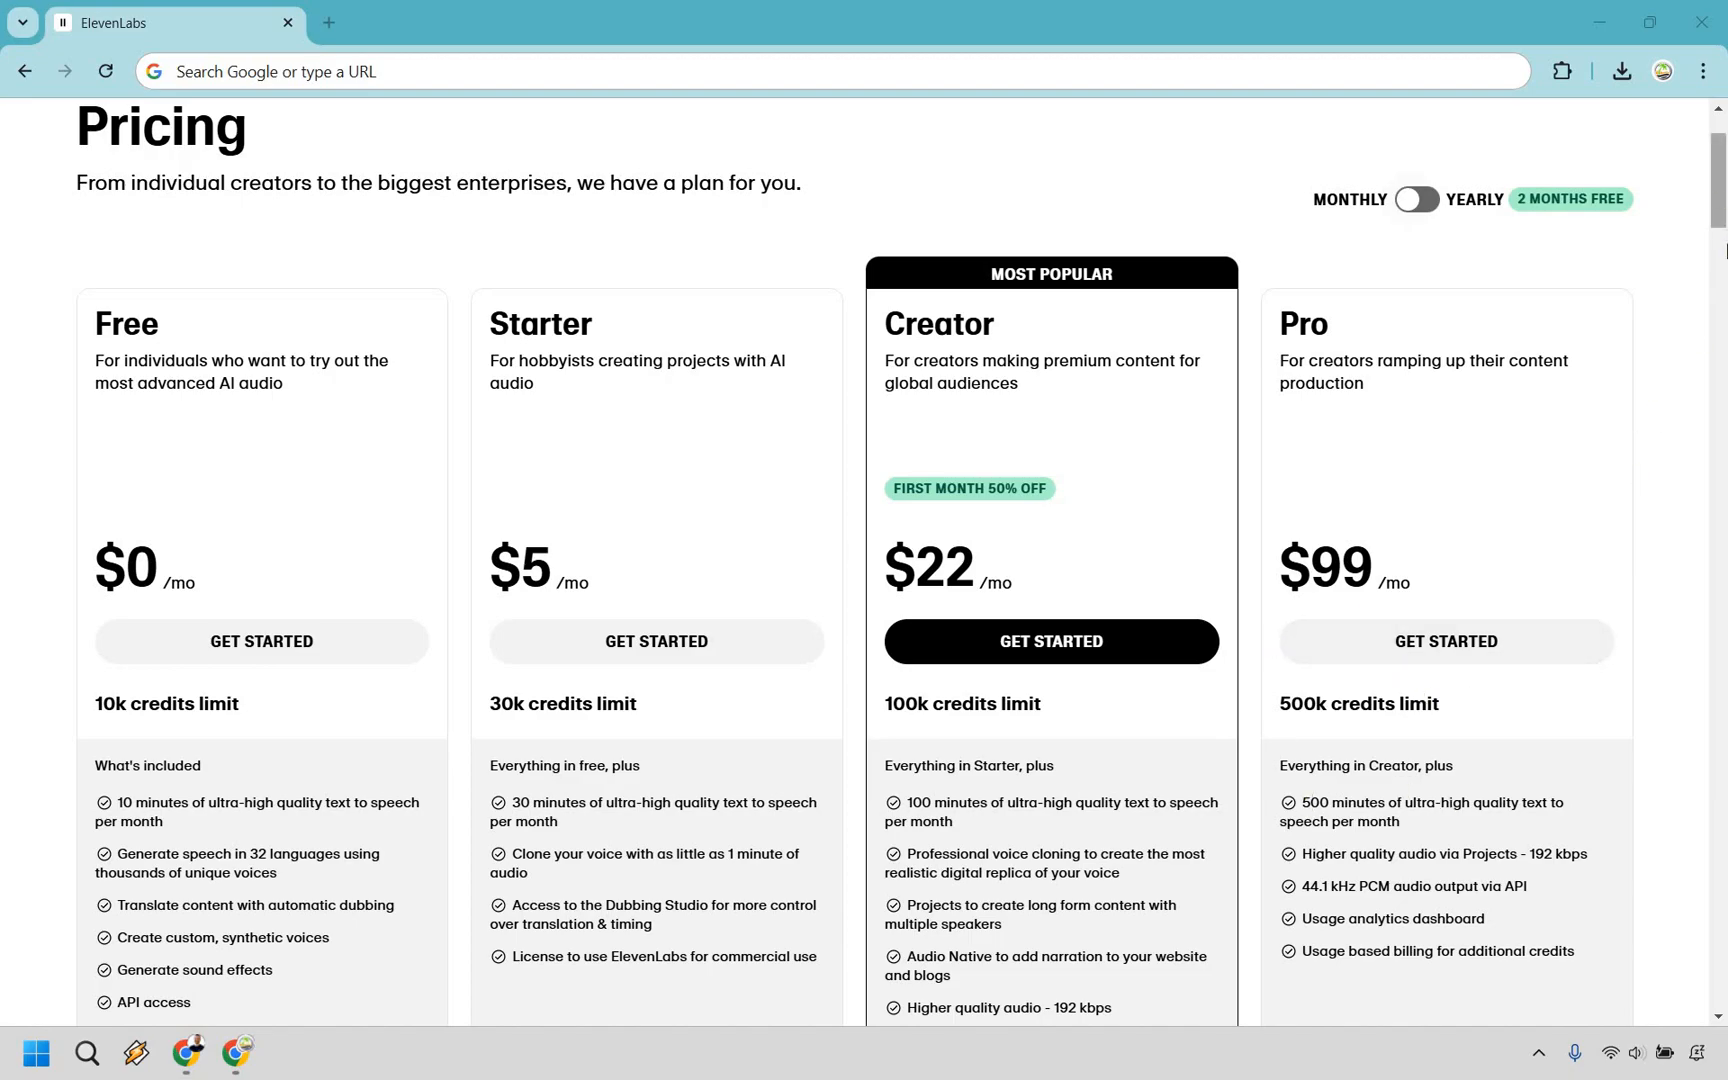
pyautogui.scroll(-3)
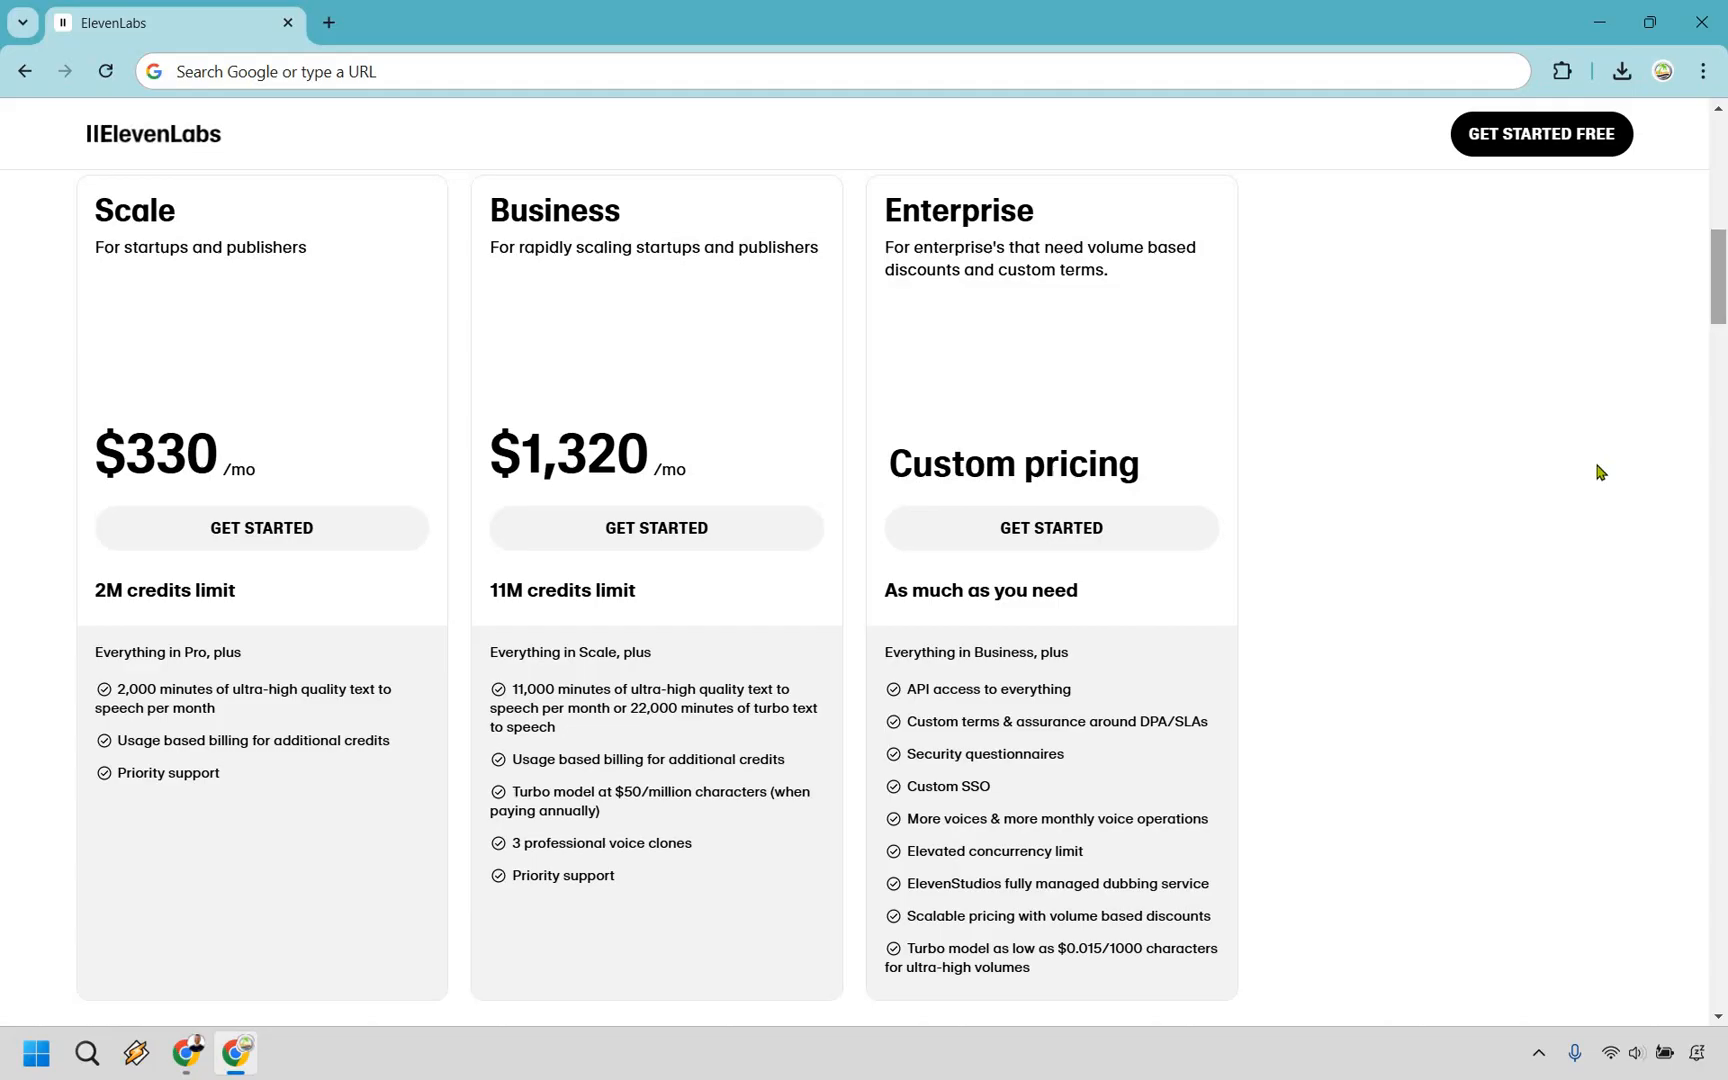
pyautogui.moveTo(1708, 534)
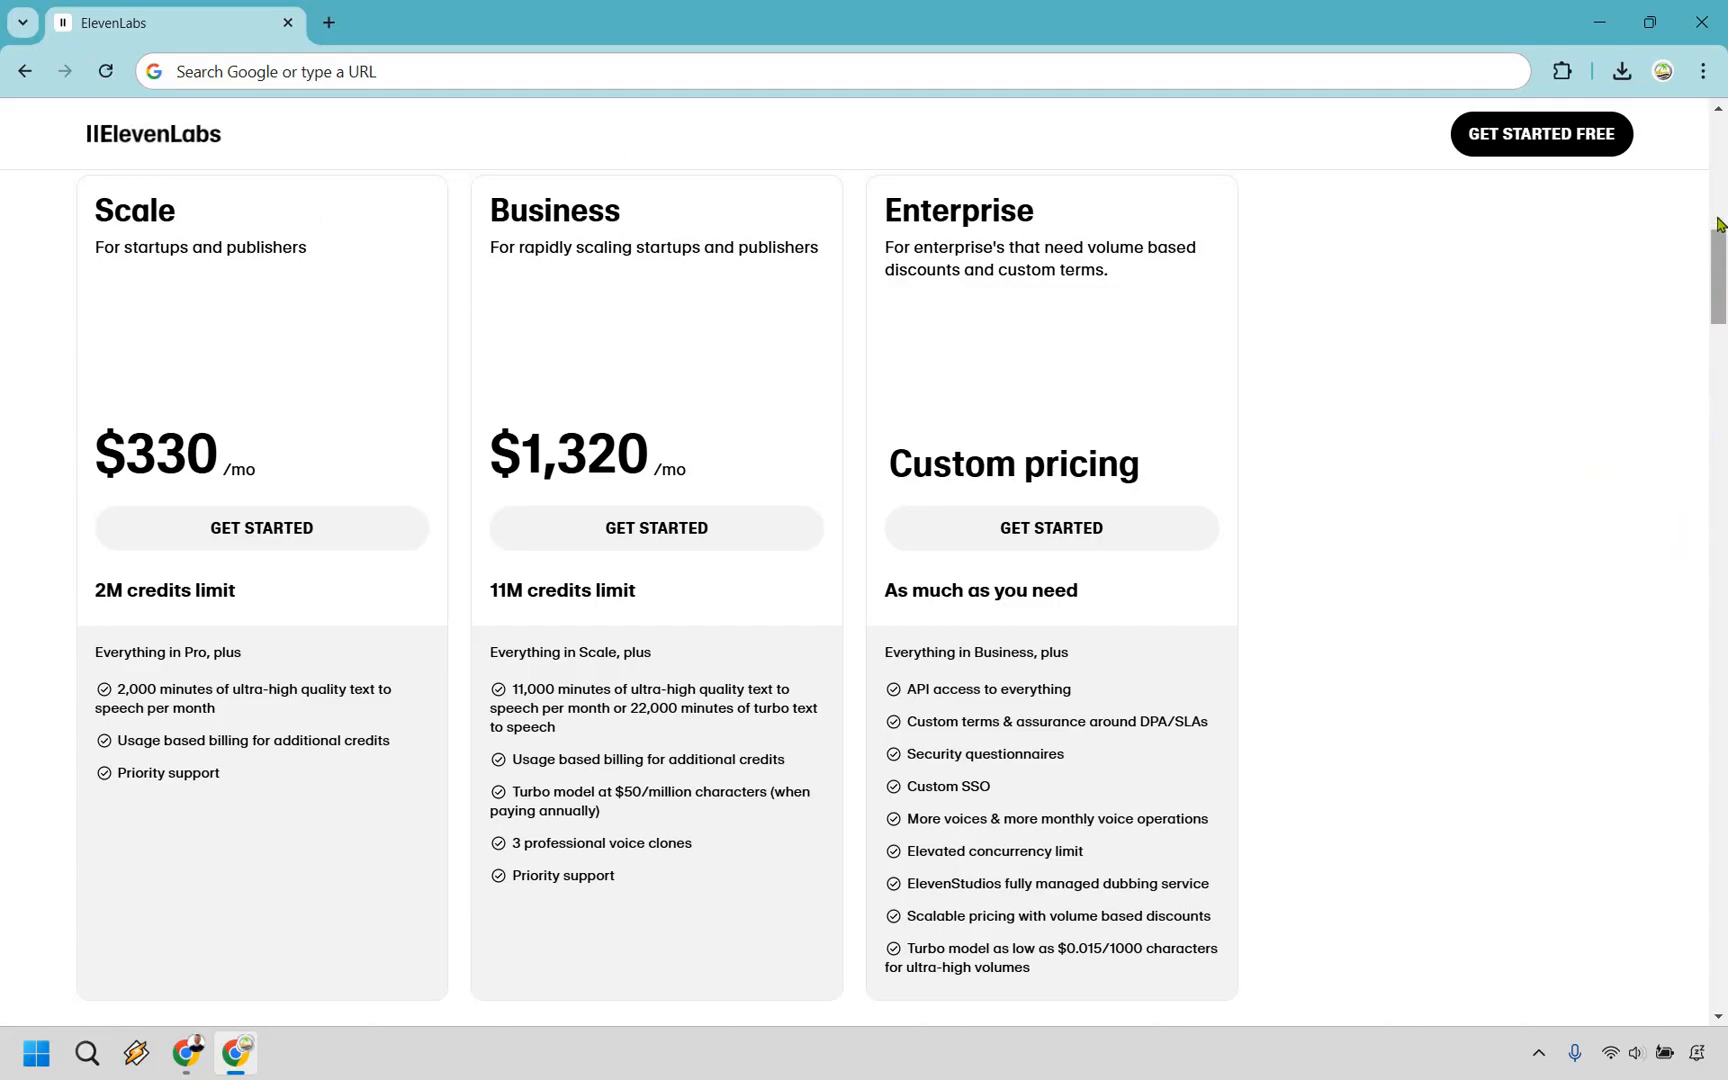
pyautogui.scroll(3)
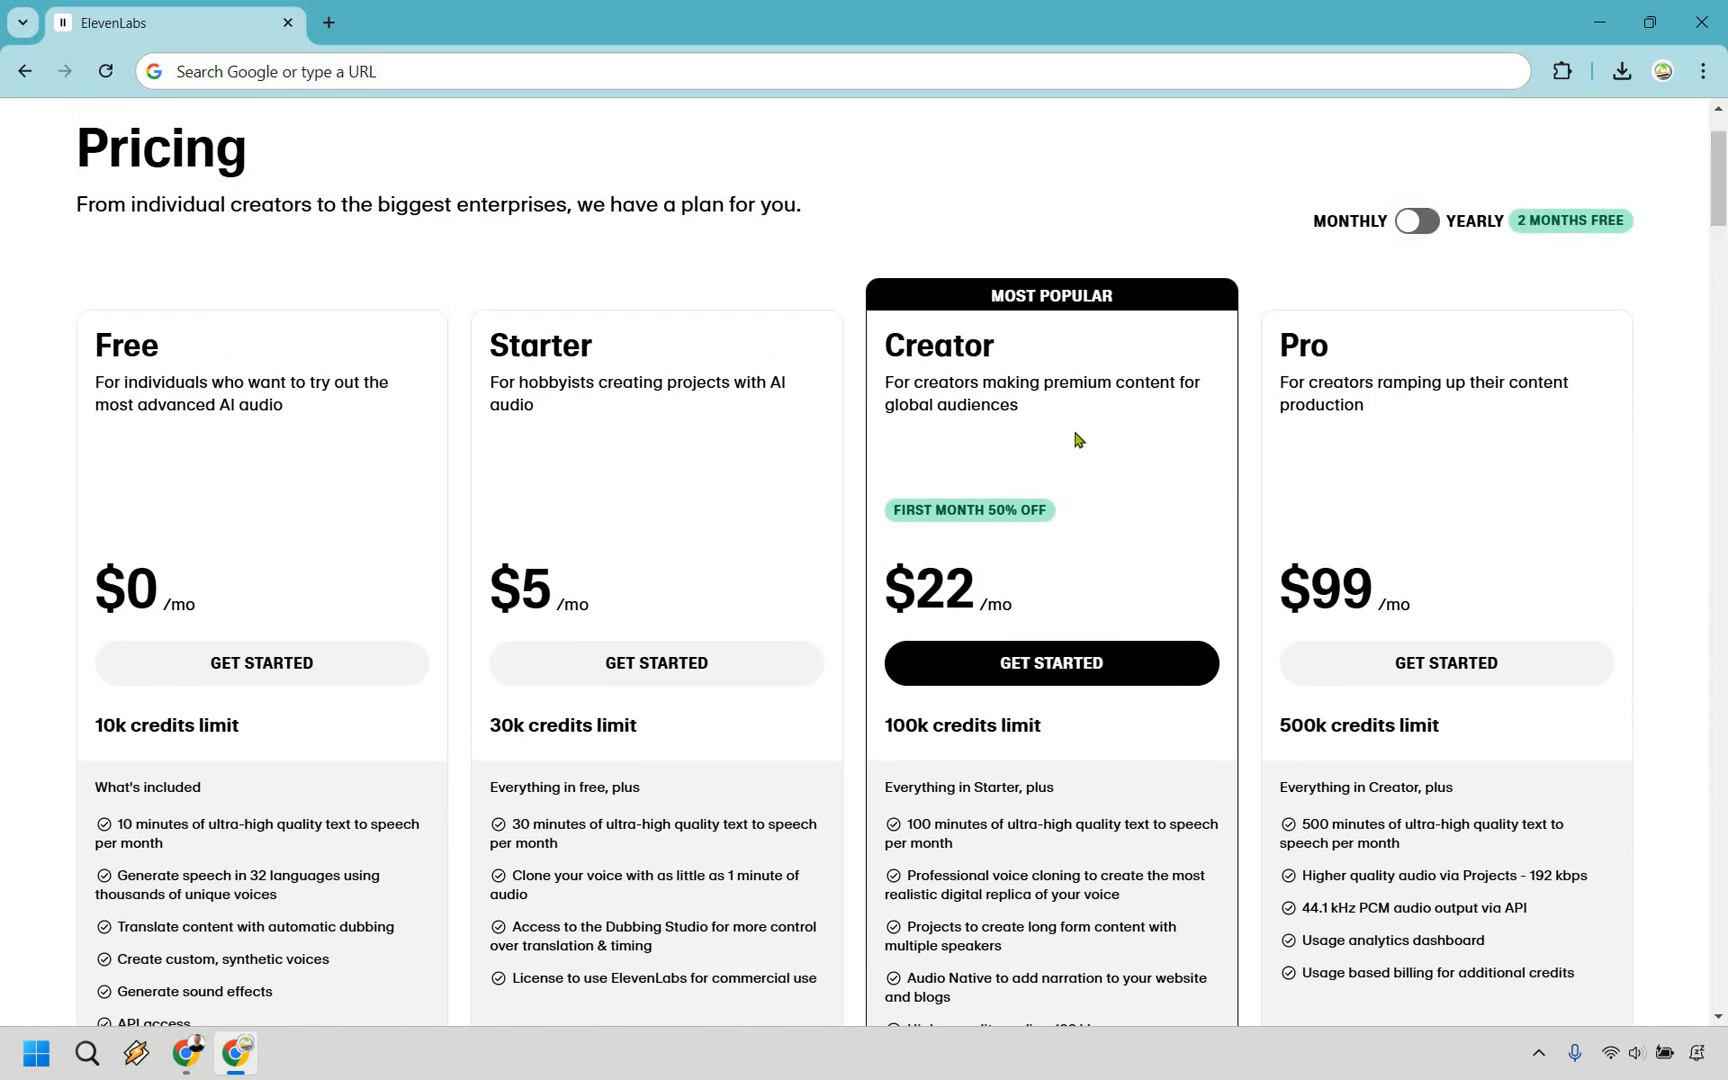
pyautogui.moveTo(1488, 274)
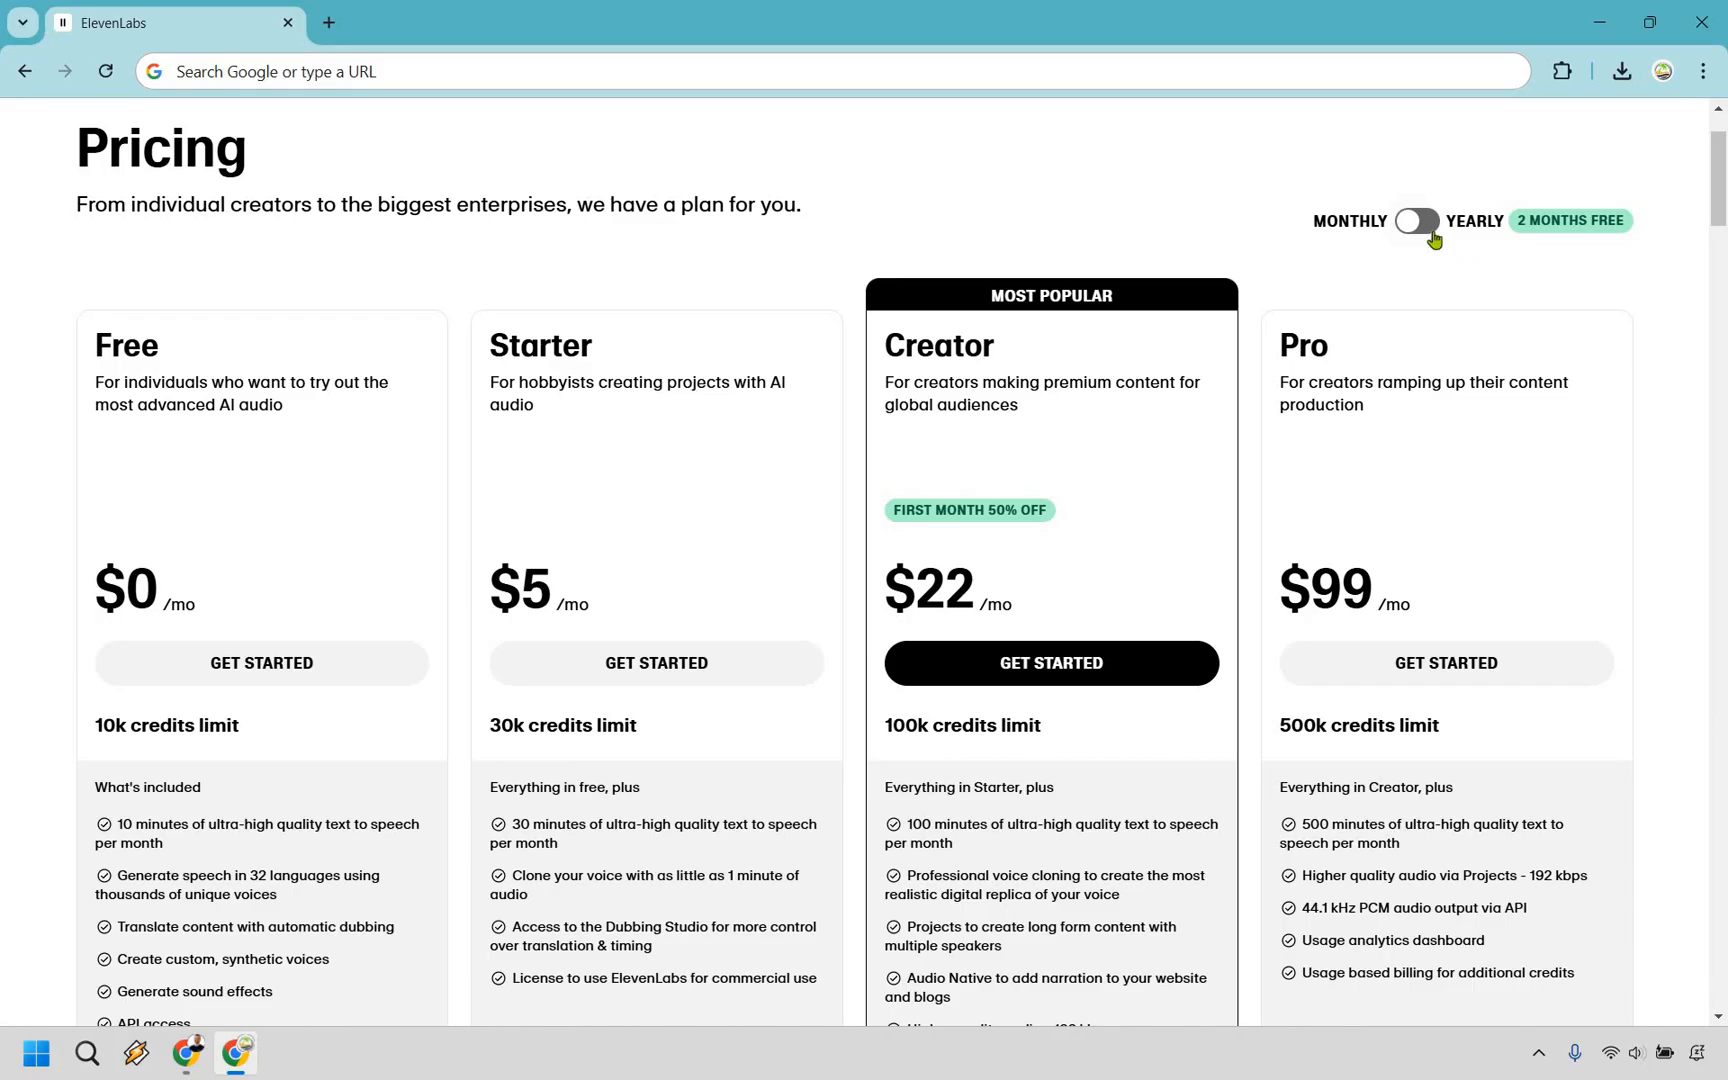
pyautogui.click(1418, 222)
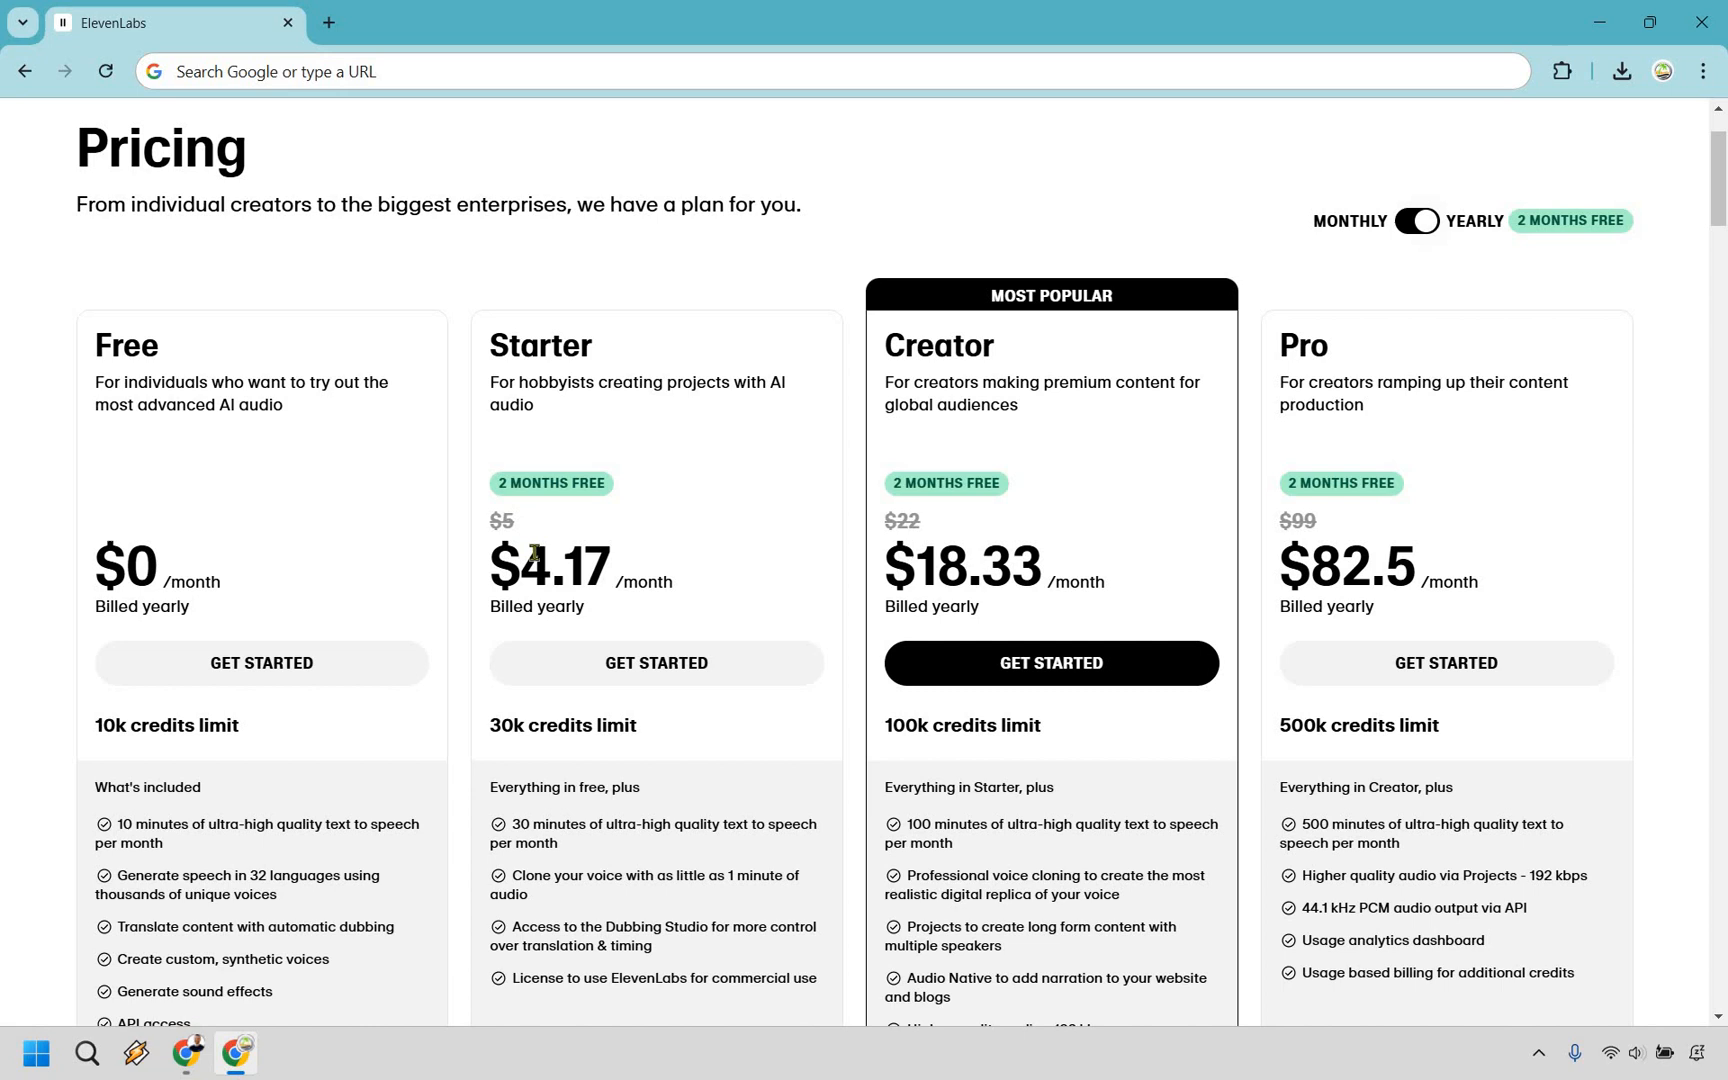
pyautogui.moveTo(524, 616)
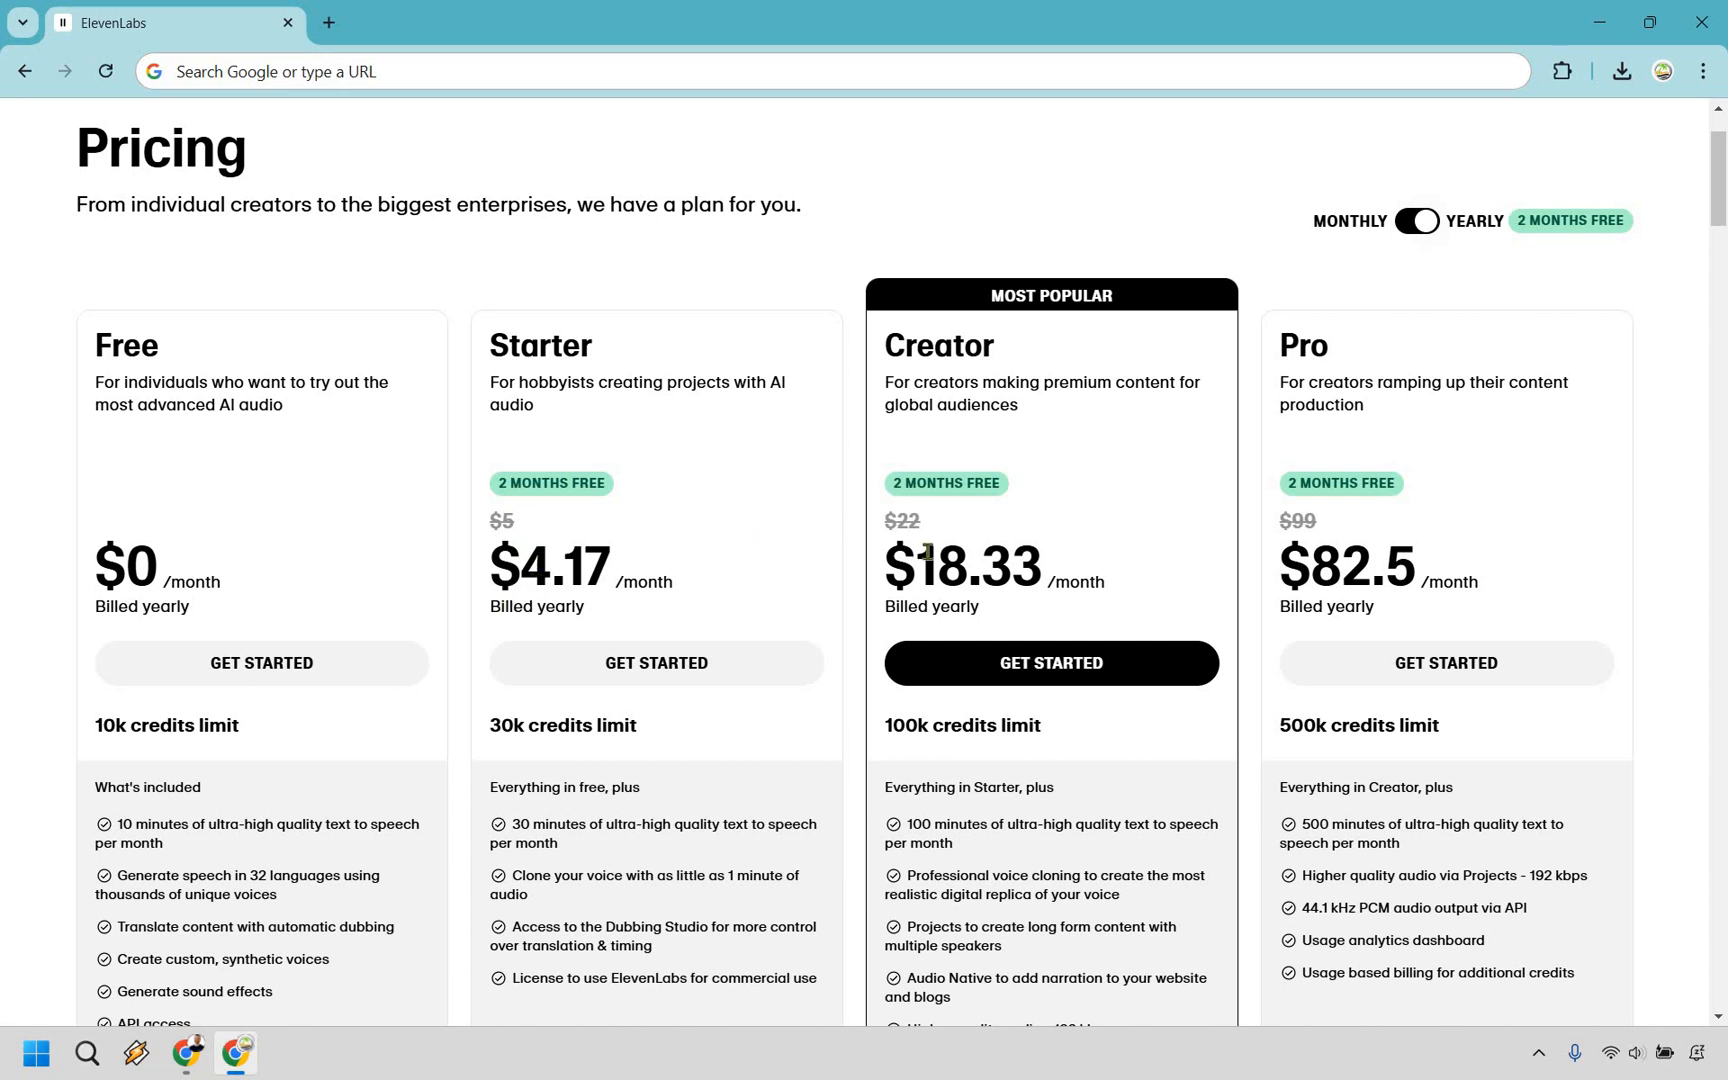
pyautogui.moveTo(1692, 218)
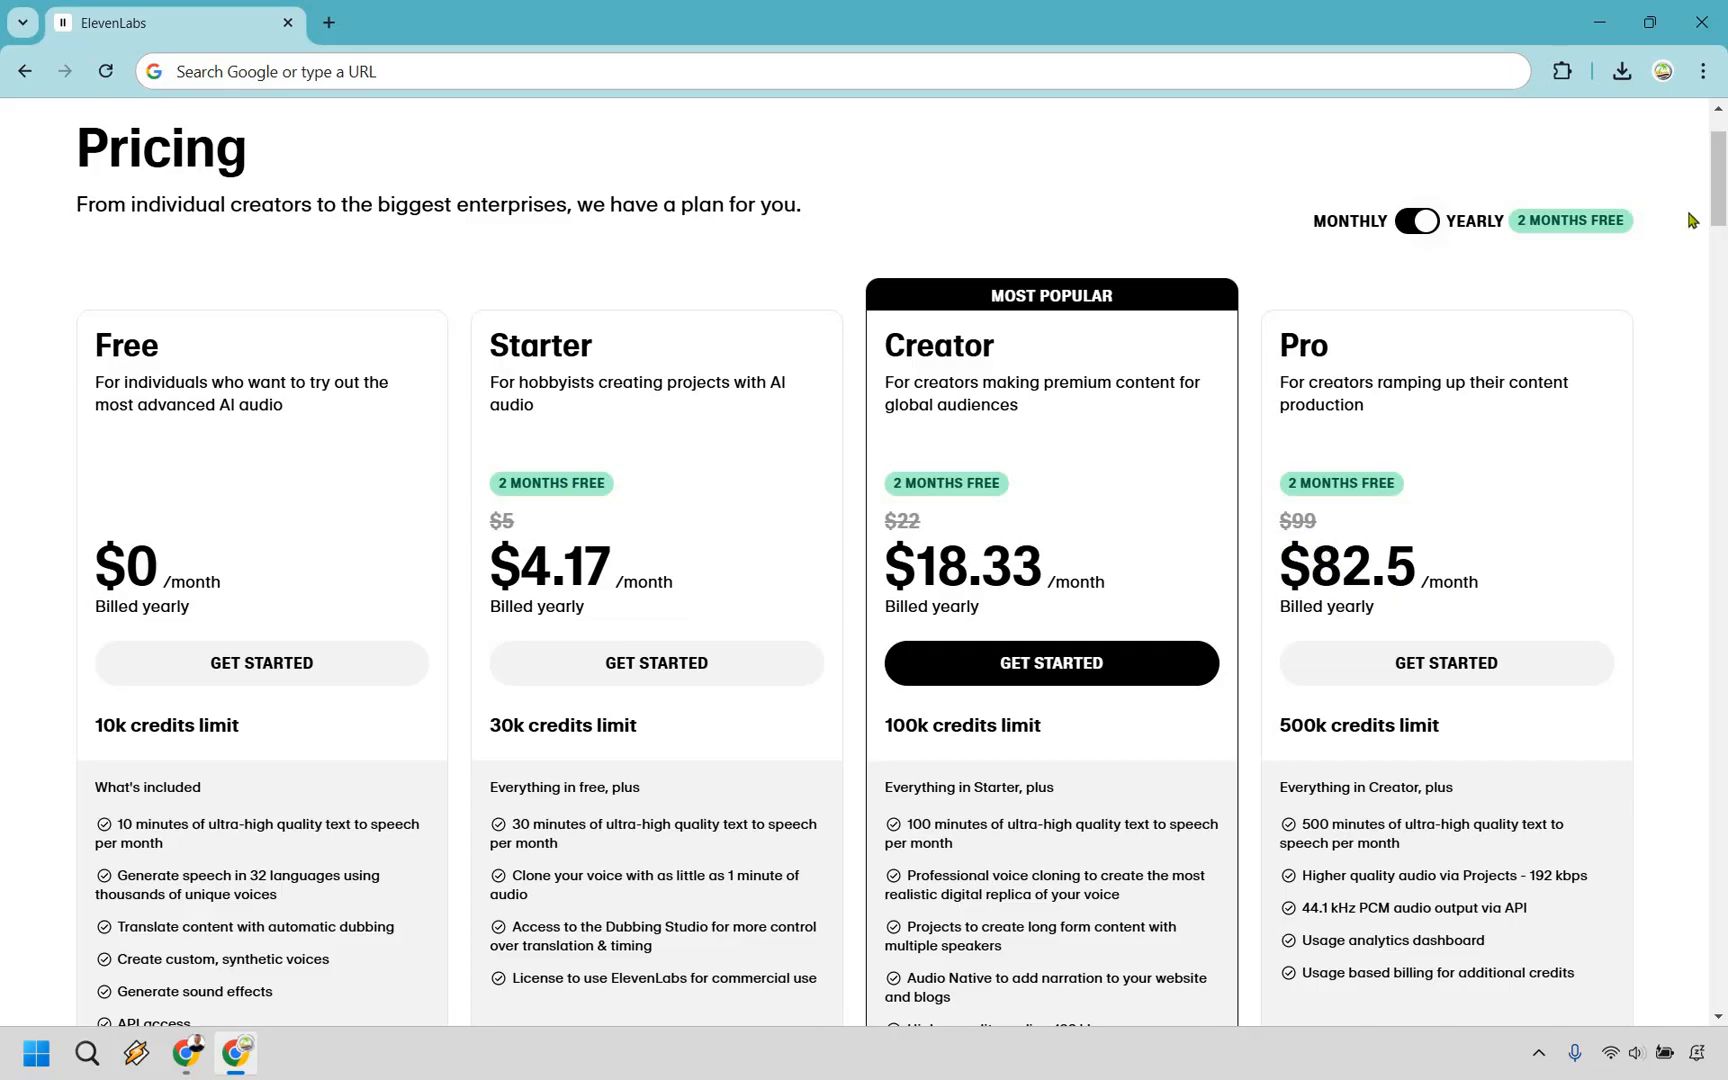
pyautogui.scroll(-3)
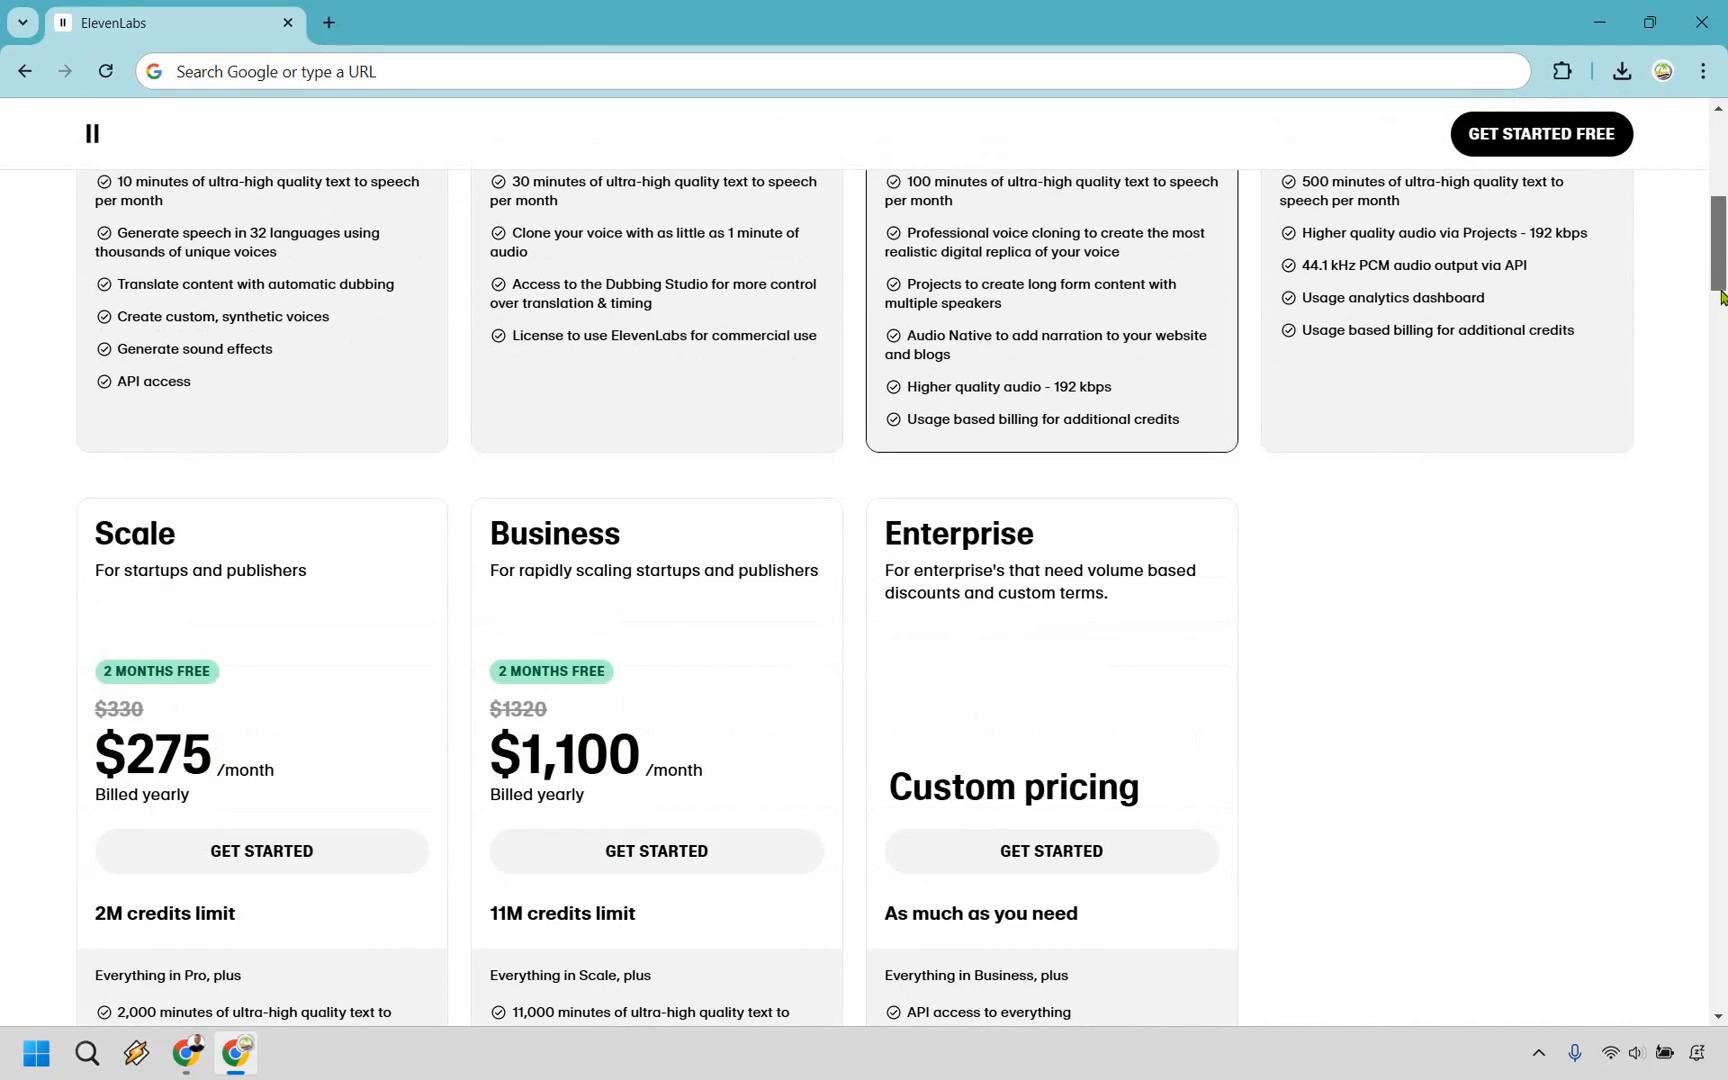
pyautogui.scroll(-3)
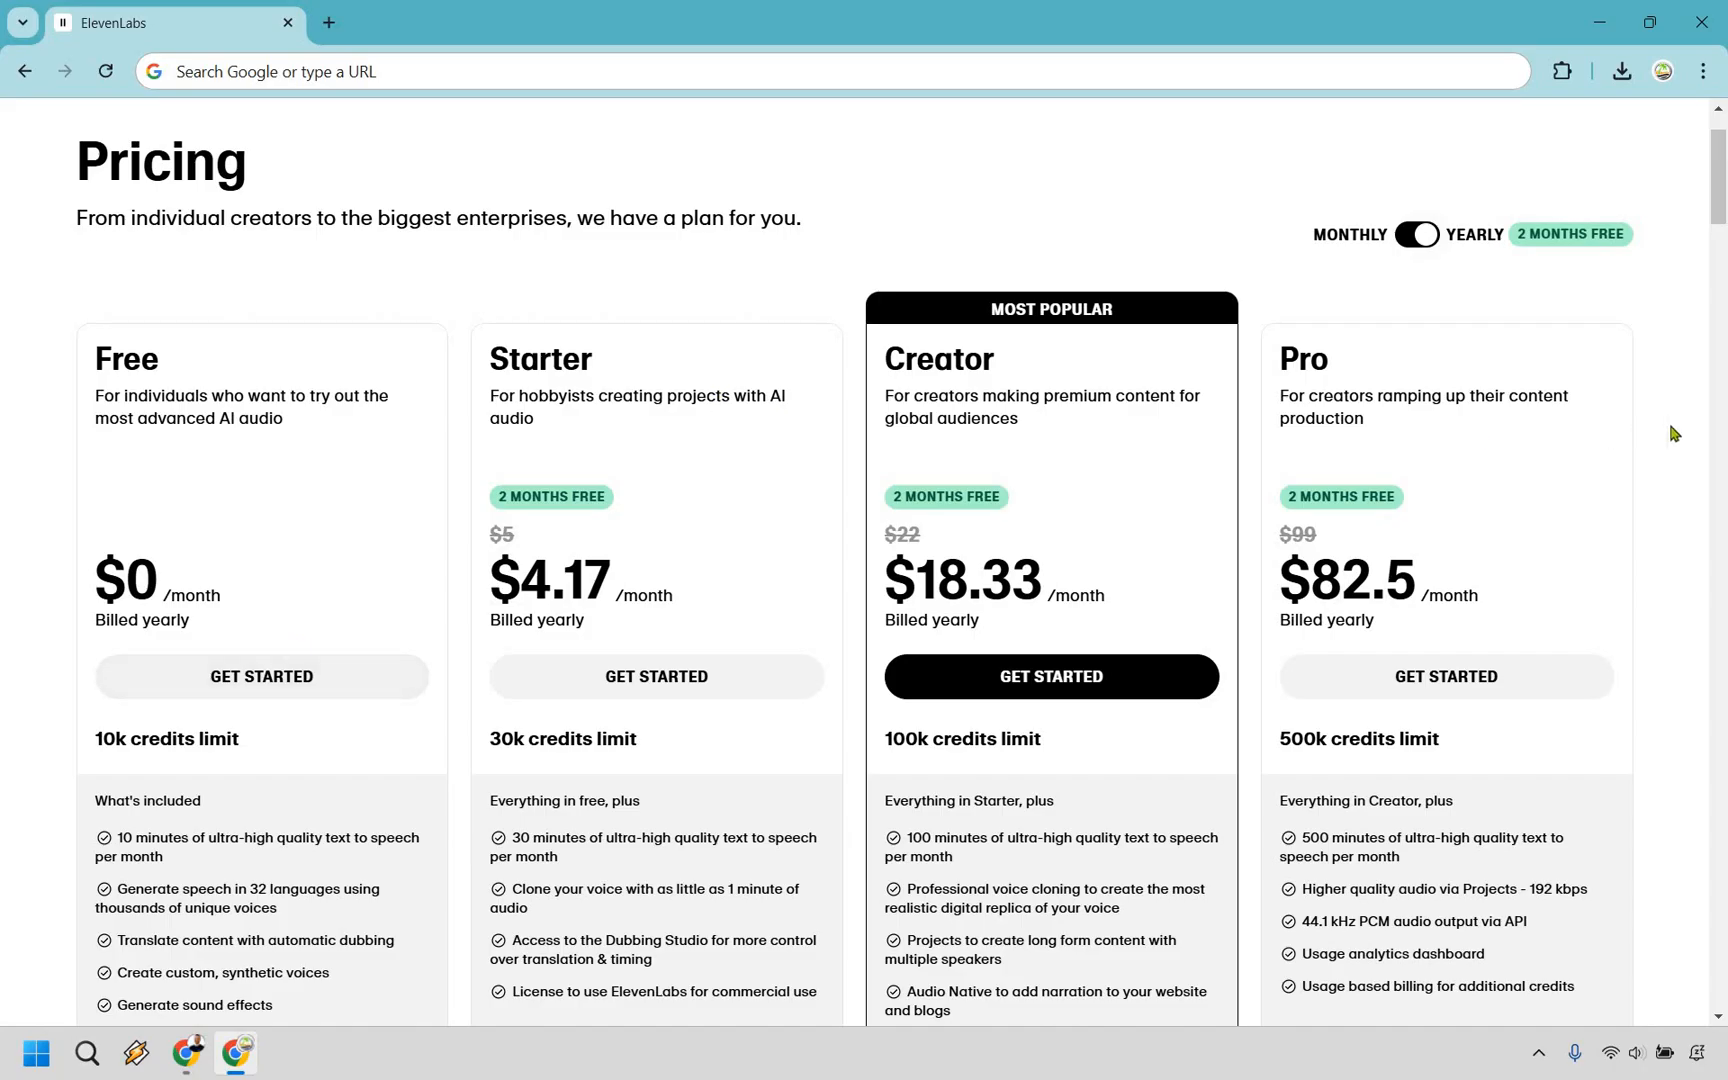
pyautogui.moveTo(1004, 502)
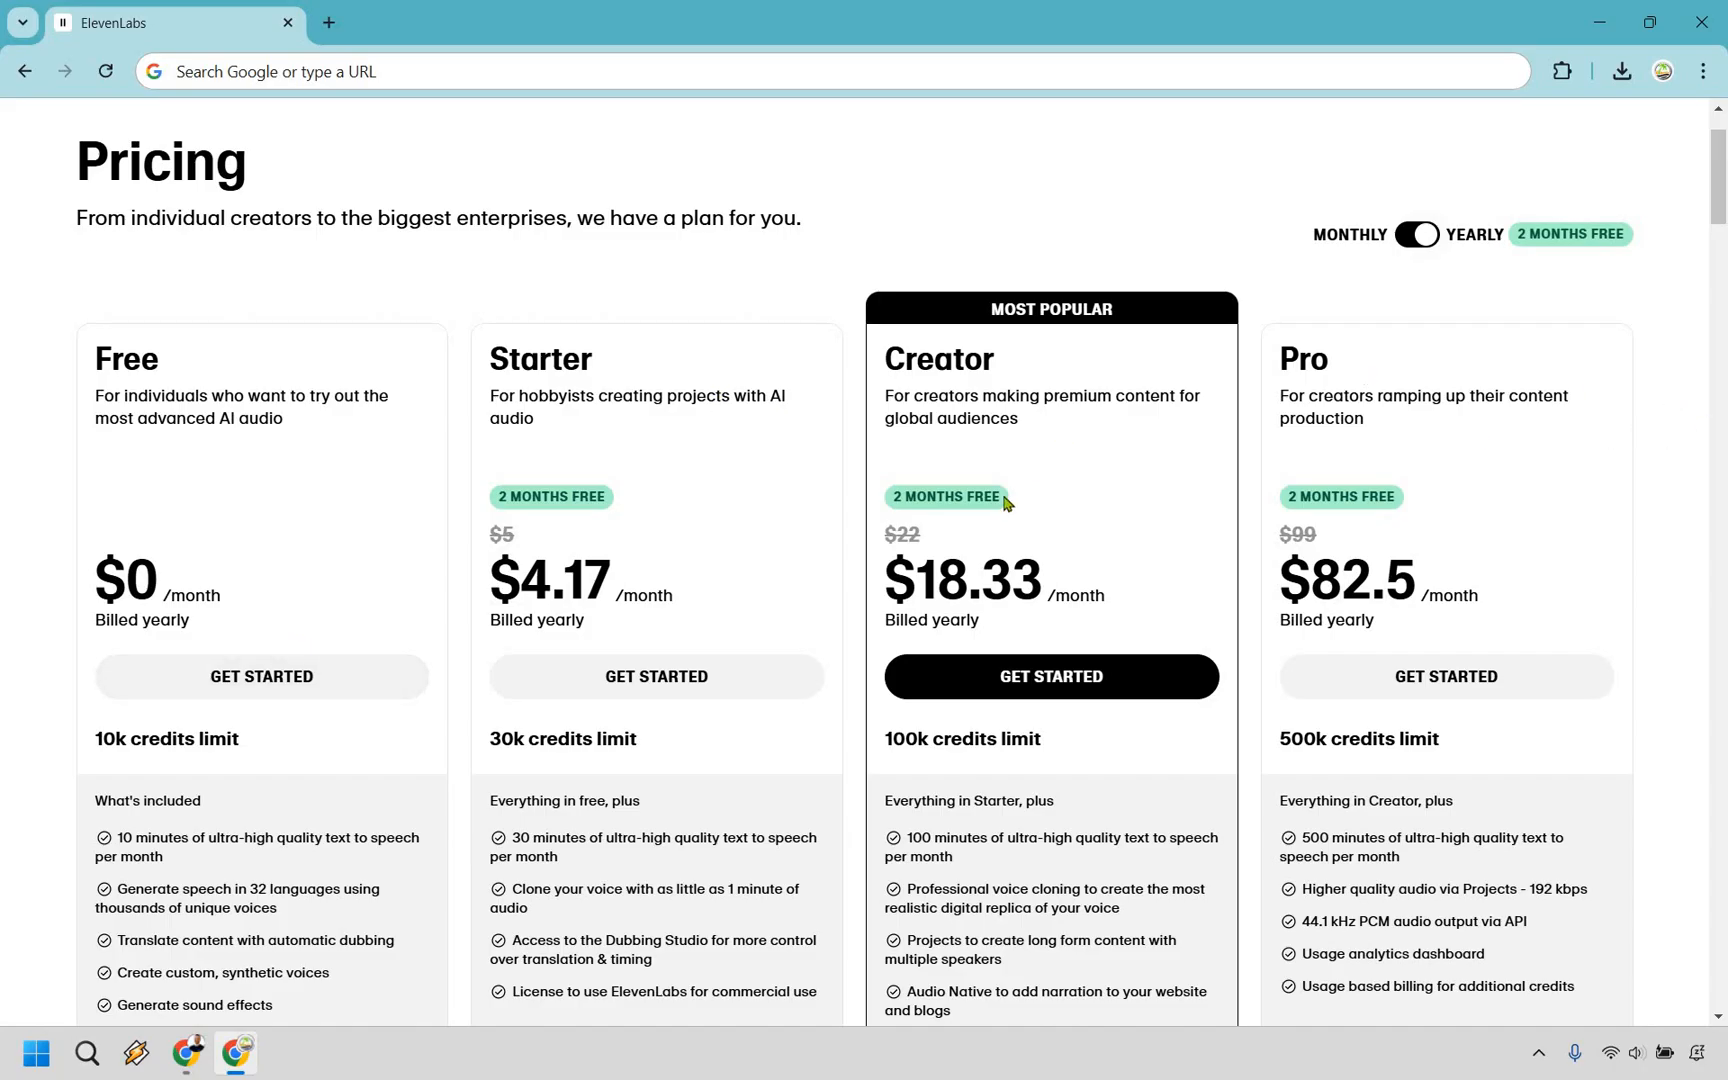
pyautogui.moveTo(1694, 308)
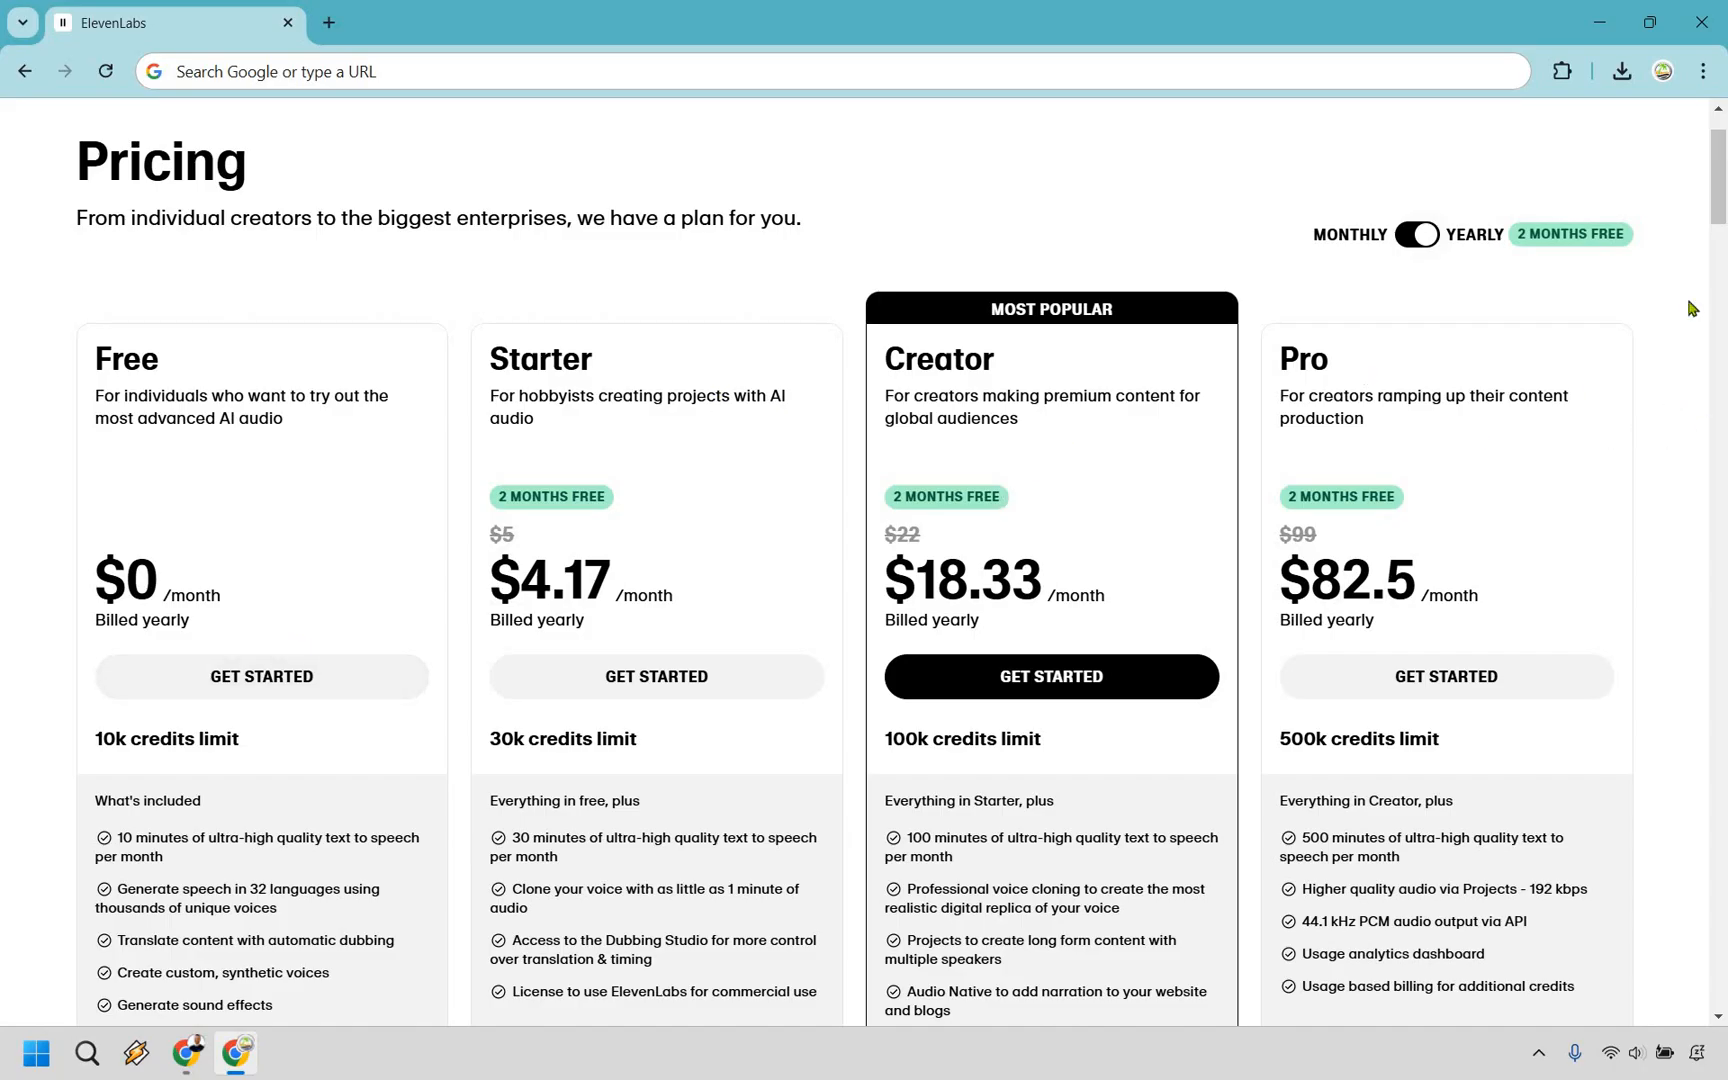
pyautogui.moveTo(1650, 250)
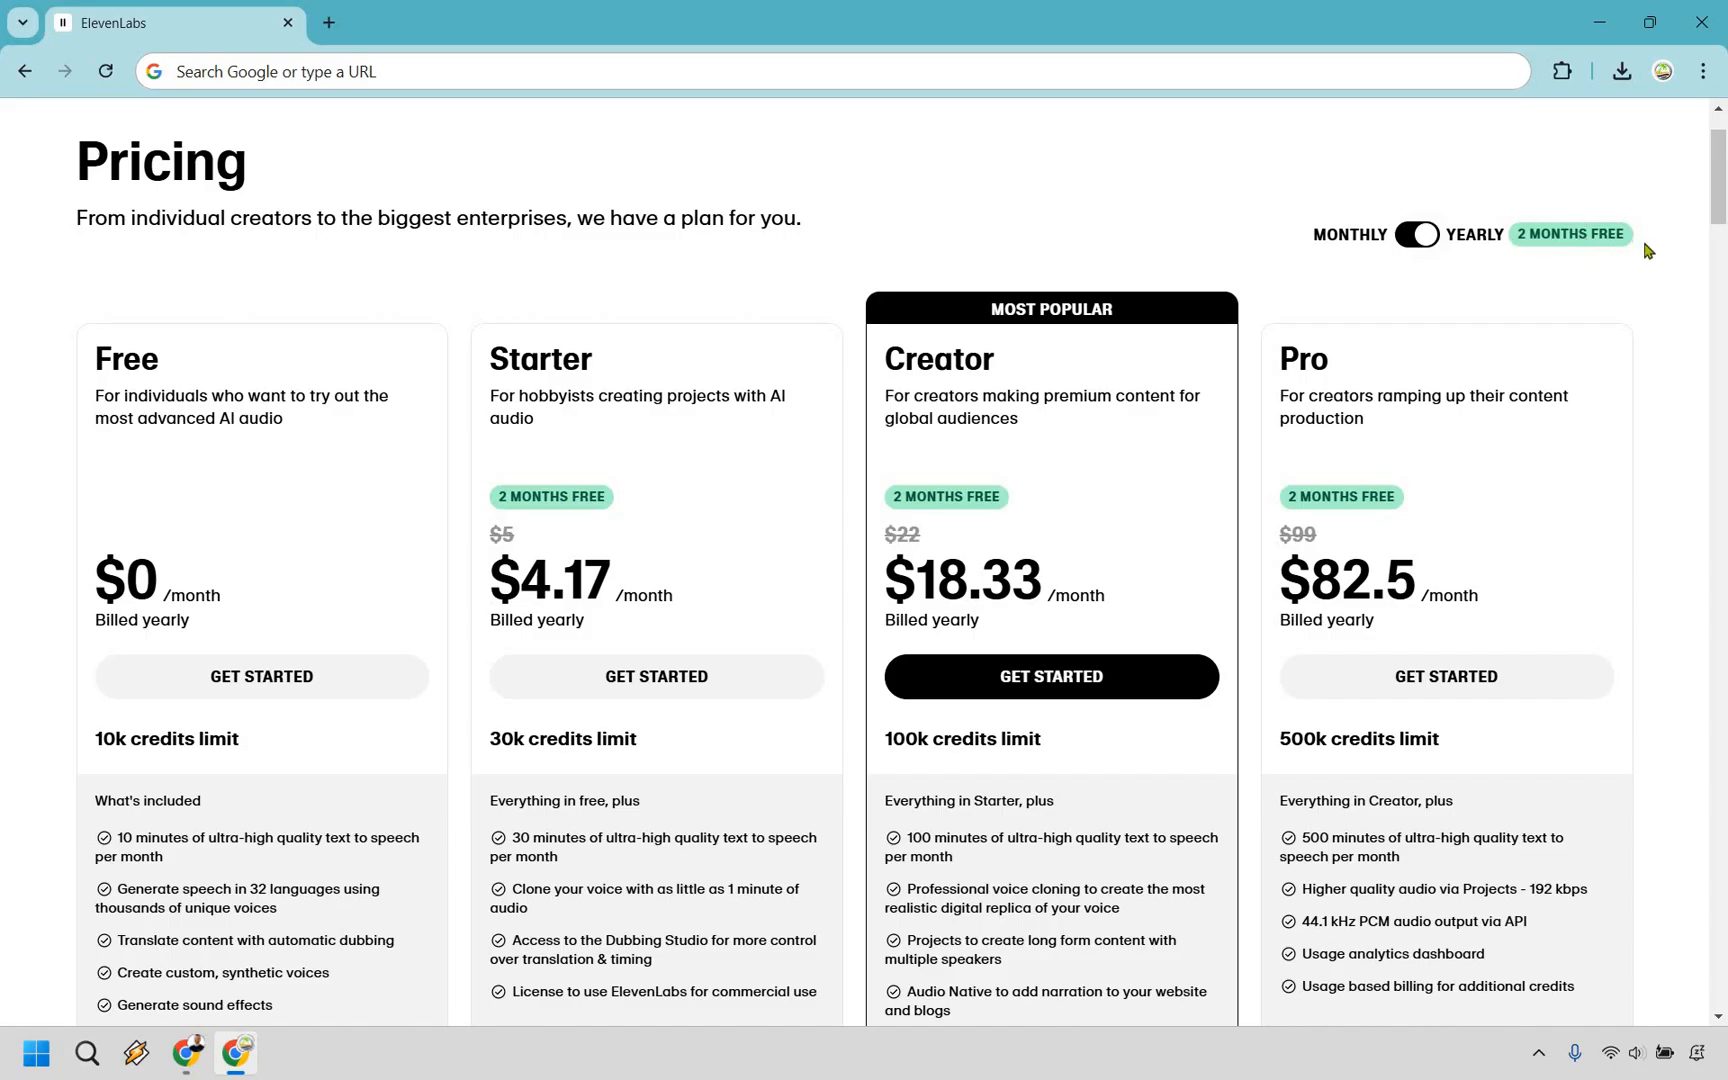